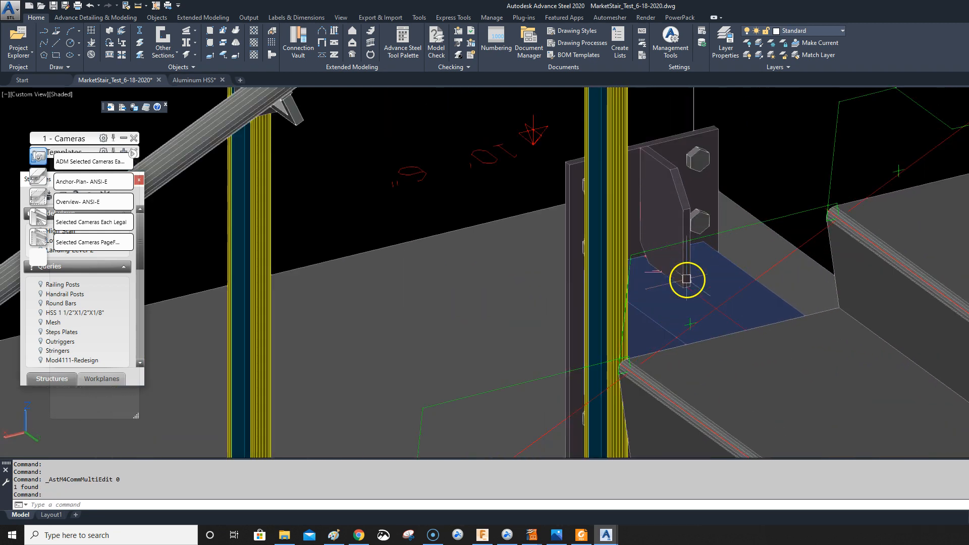
Change the HSS 8X8X1/2 stair beam's material from A500 Gr.B steel to Aluminium
double_click(686, 279)
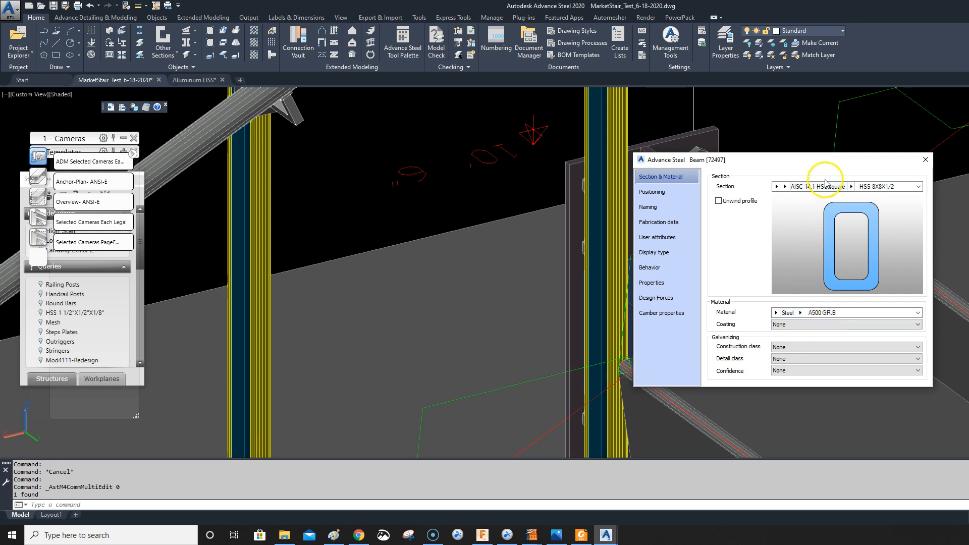
click(924, 159)
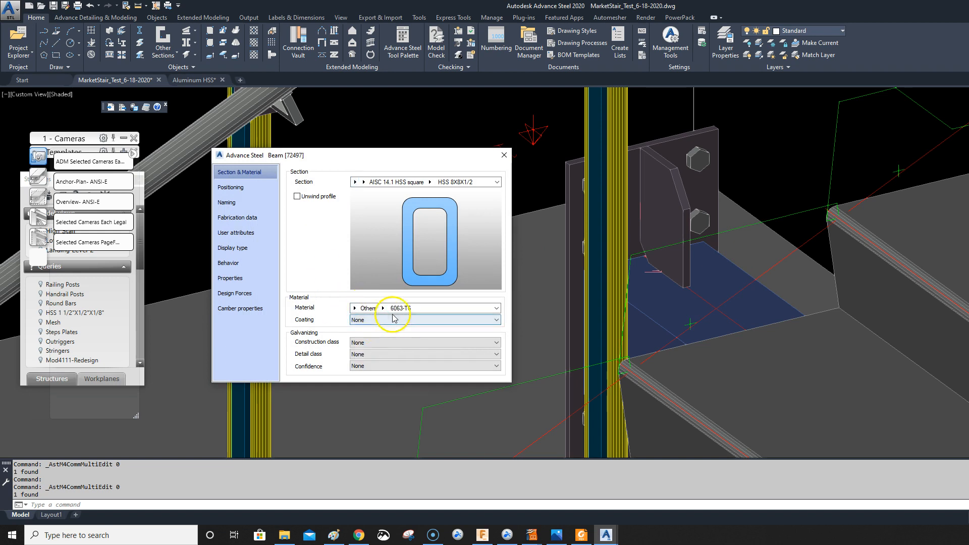
click(425, 308)
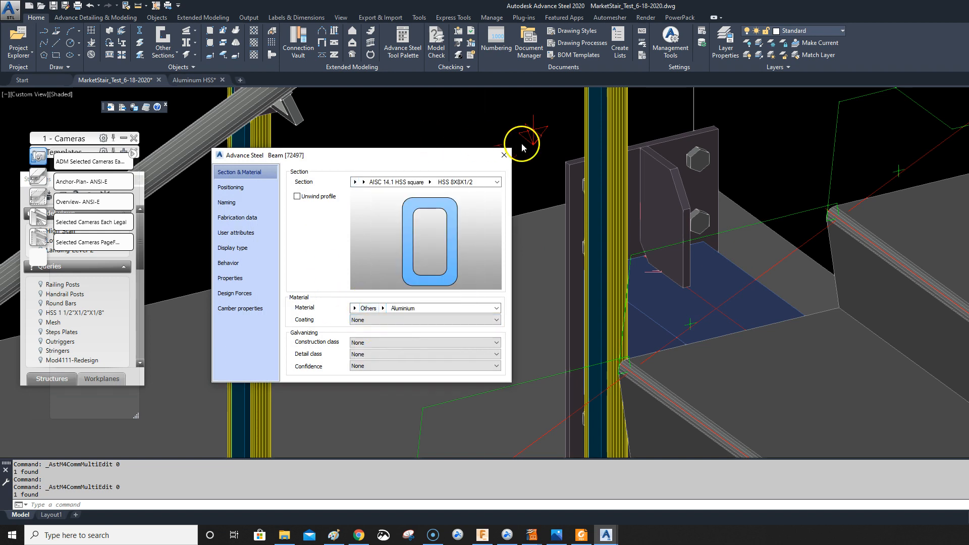
click(503, 155)
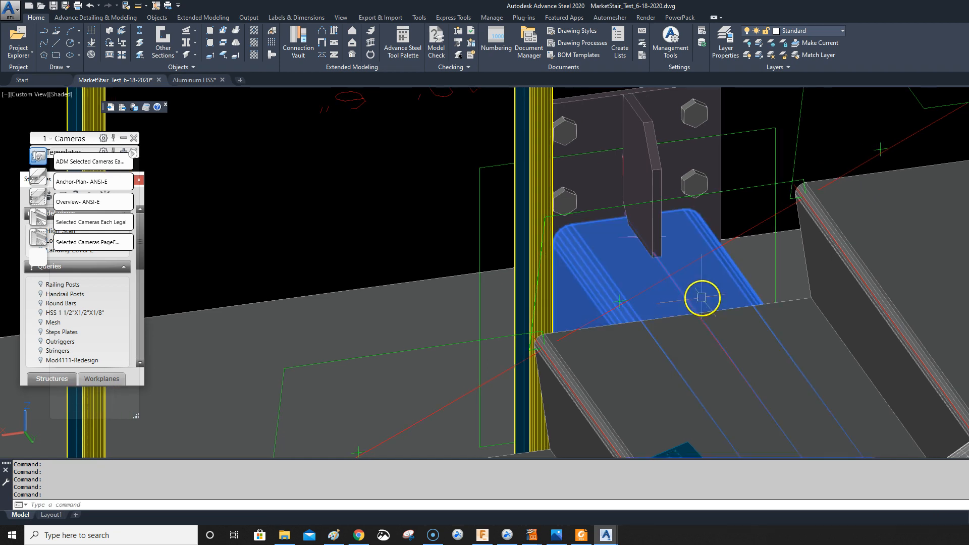
Recheck the beam reads Aluminium, then switch representation mode on the stringer connection
double_click(701, 297)
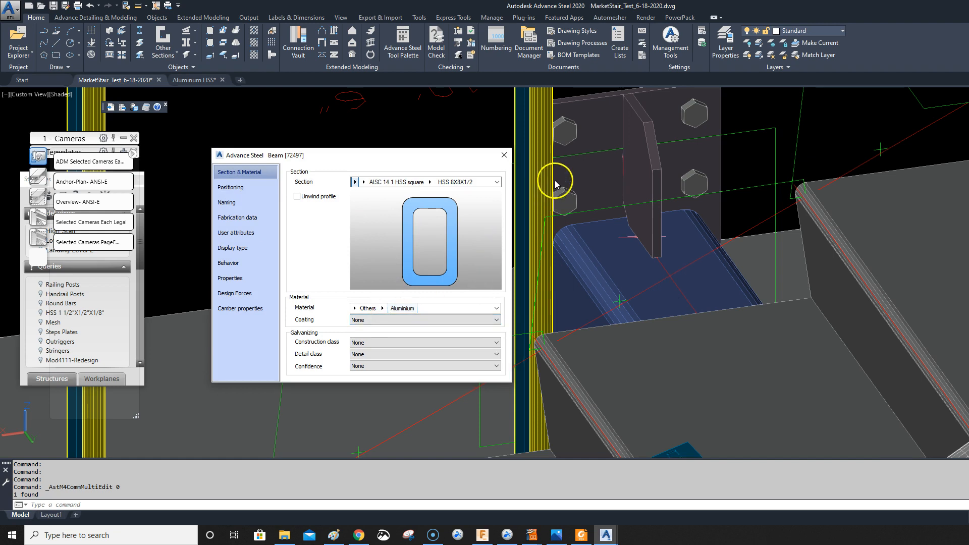
click(503, 155)
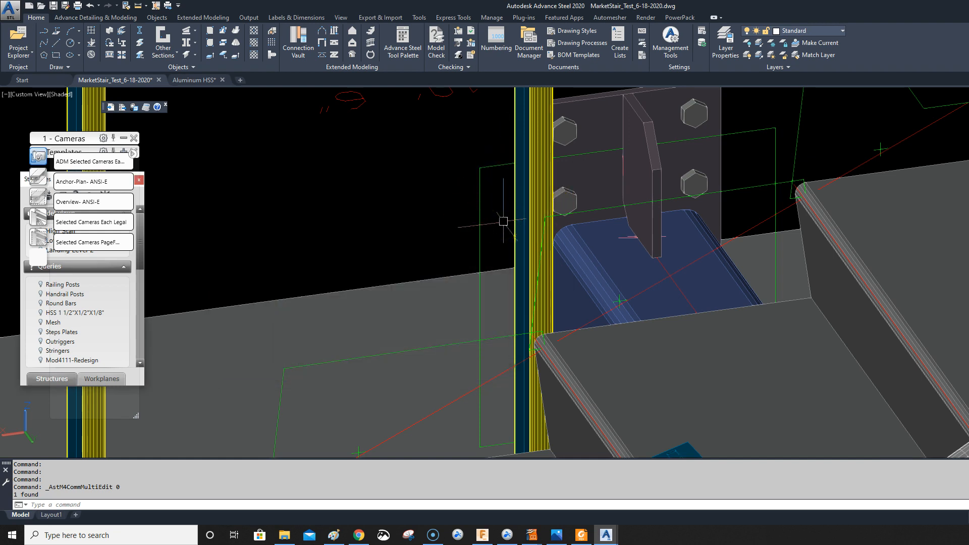
mouse_move(580, 278)
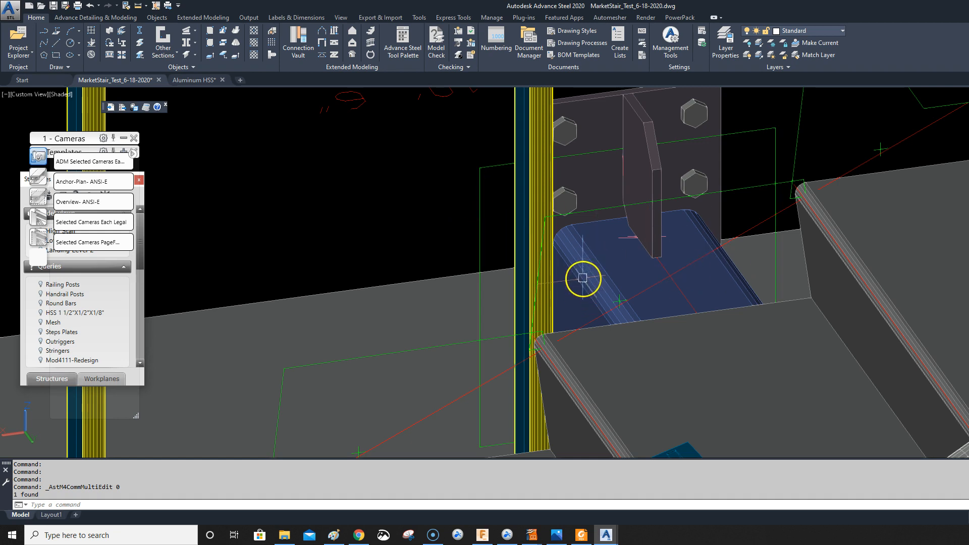
mouse_move(578, 235)
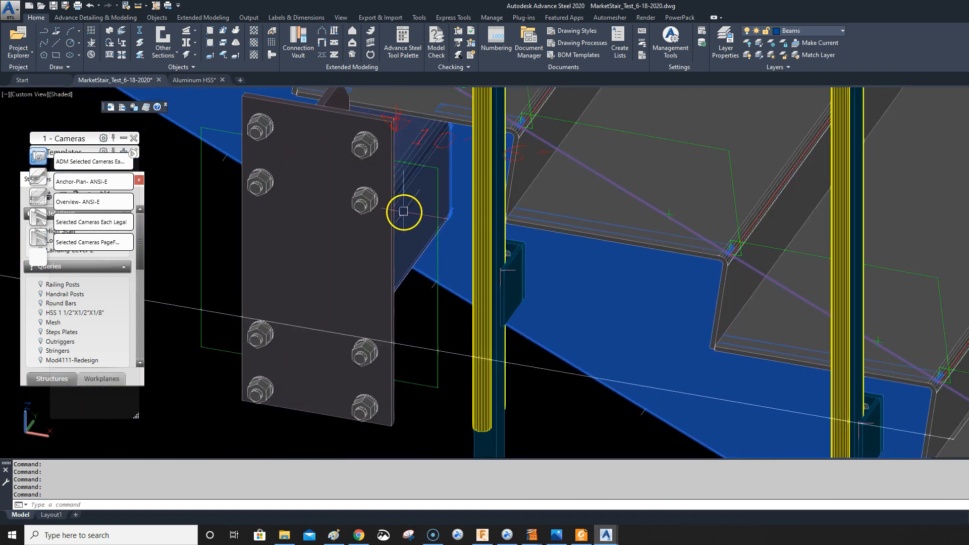
right_click(403, 212)
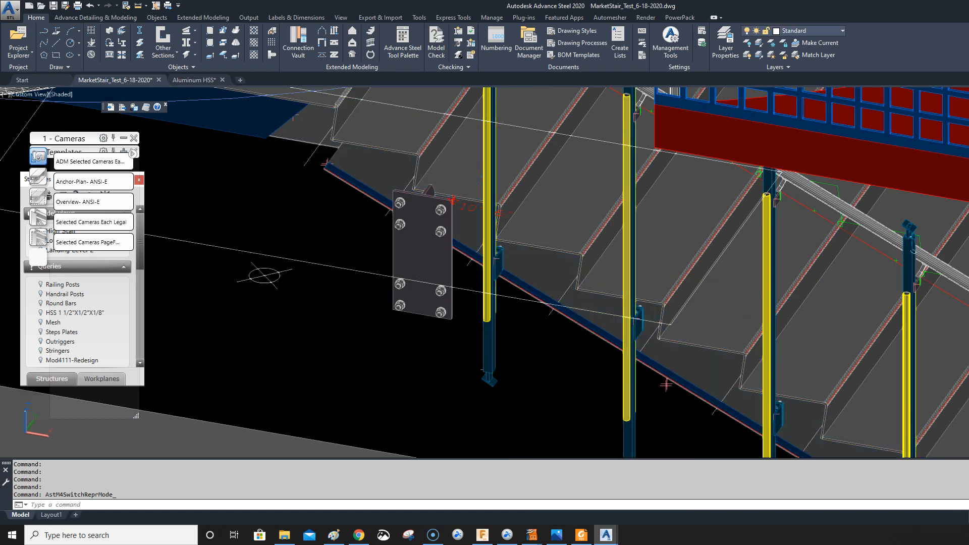
Show the Connection Vault quick views, undo the display change, and recheck the beam's Aluminium material
click(298, 42)
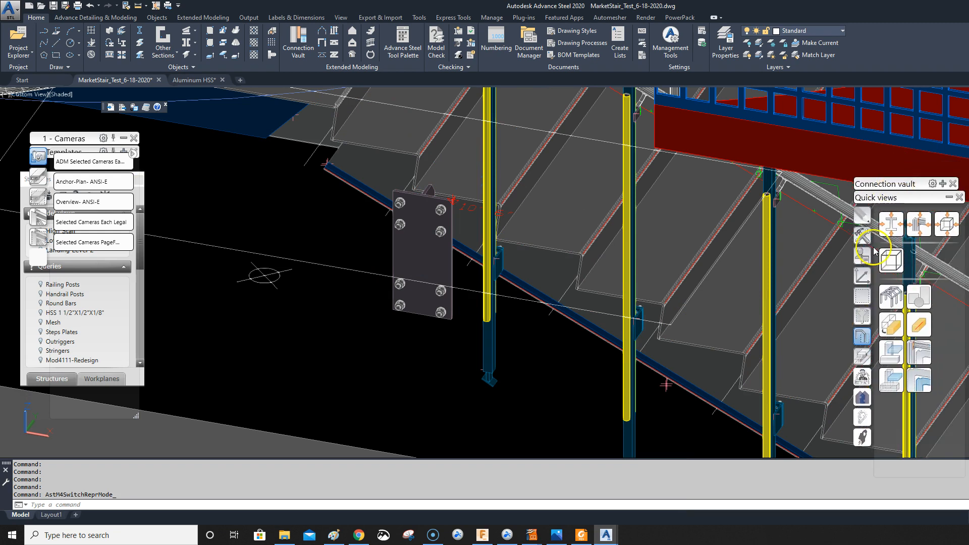
mouse_move(896, 352)
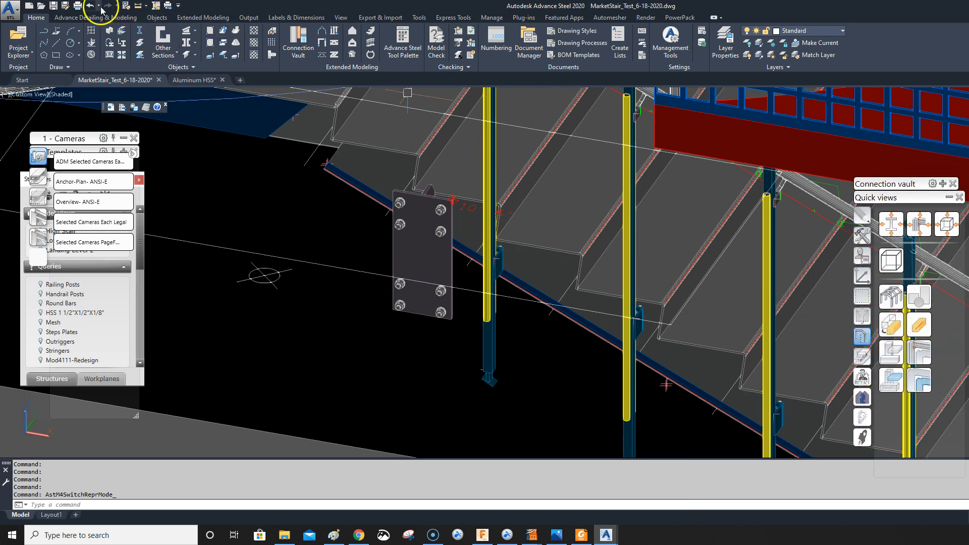
click(88, 7)
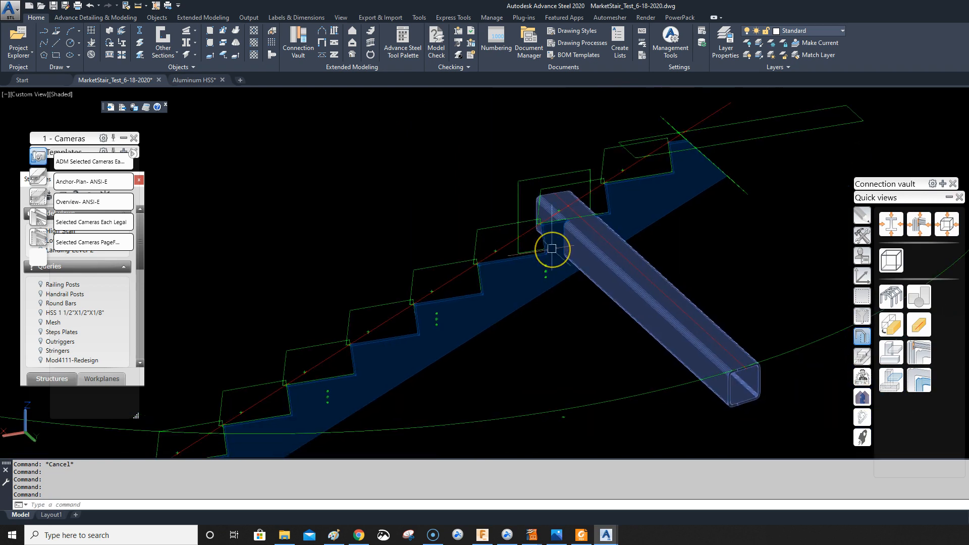
mouse_move(583, 217)
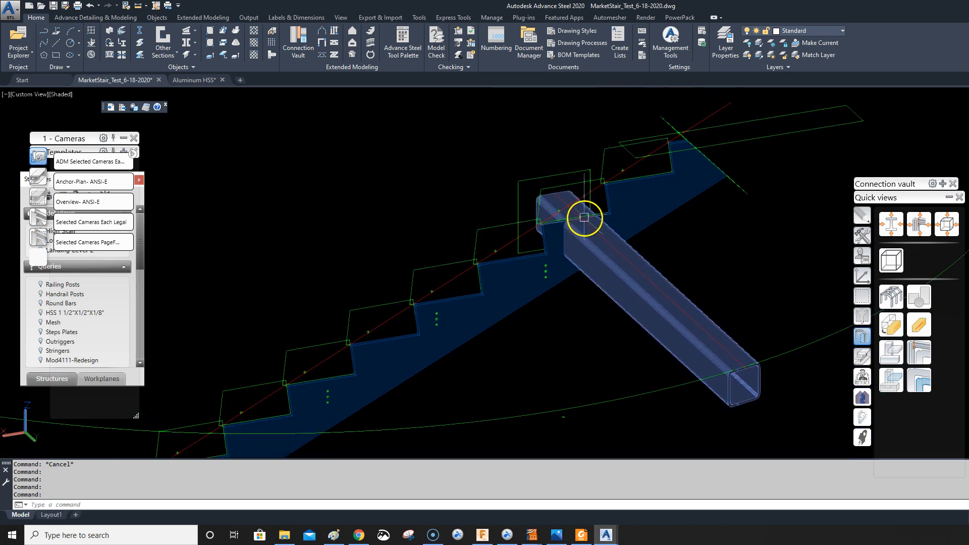
scroll(down, 3)
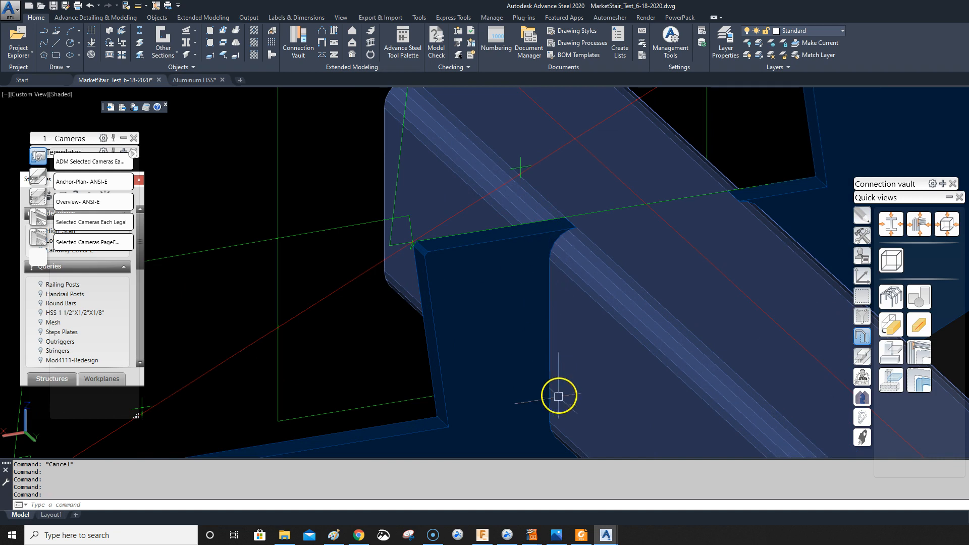
mouse_move(533, 309)
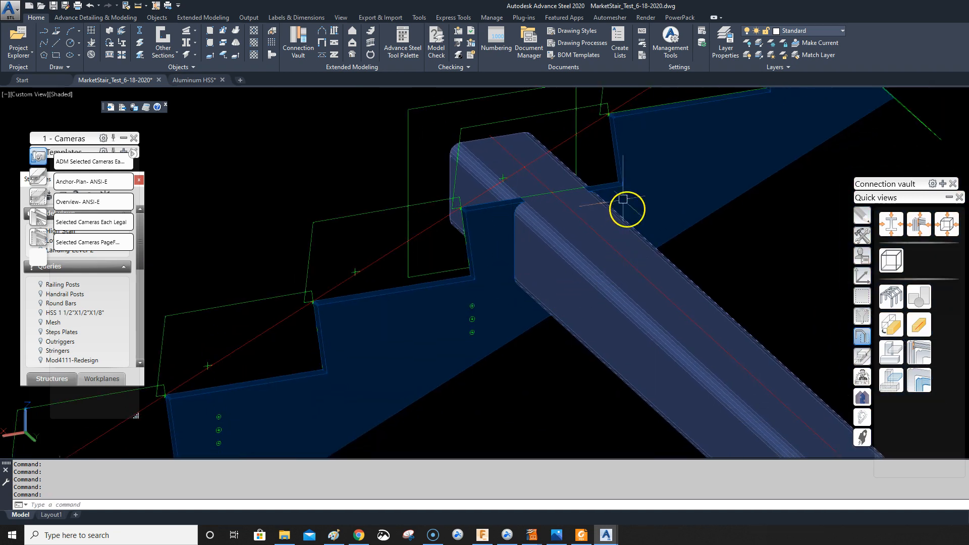
mouse_move(518, 206)
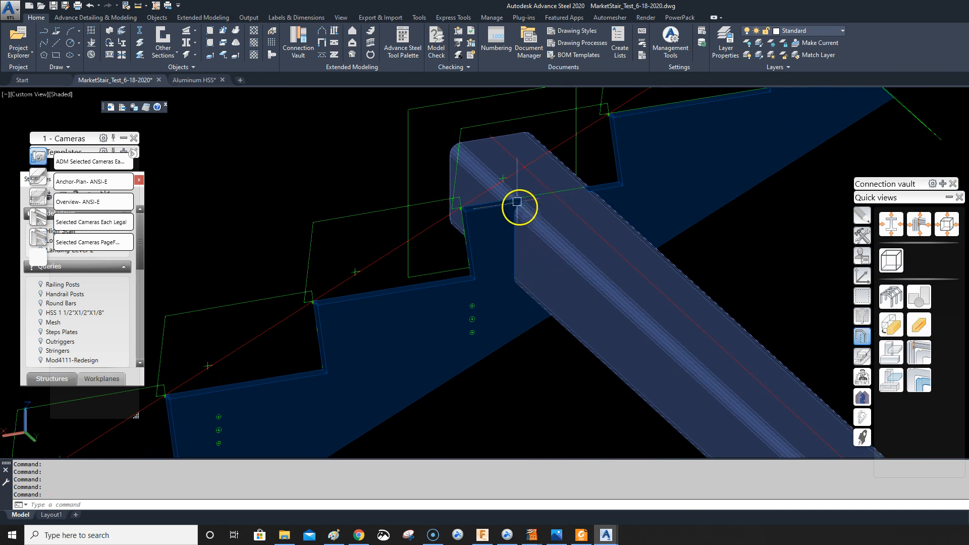
double_click(519, 206)
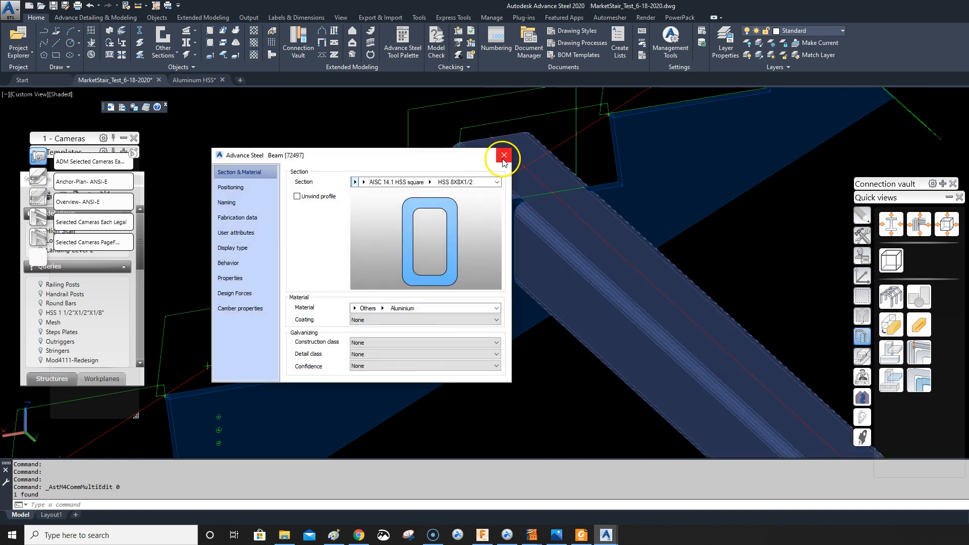
click(502, 155)
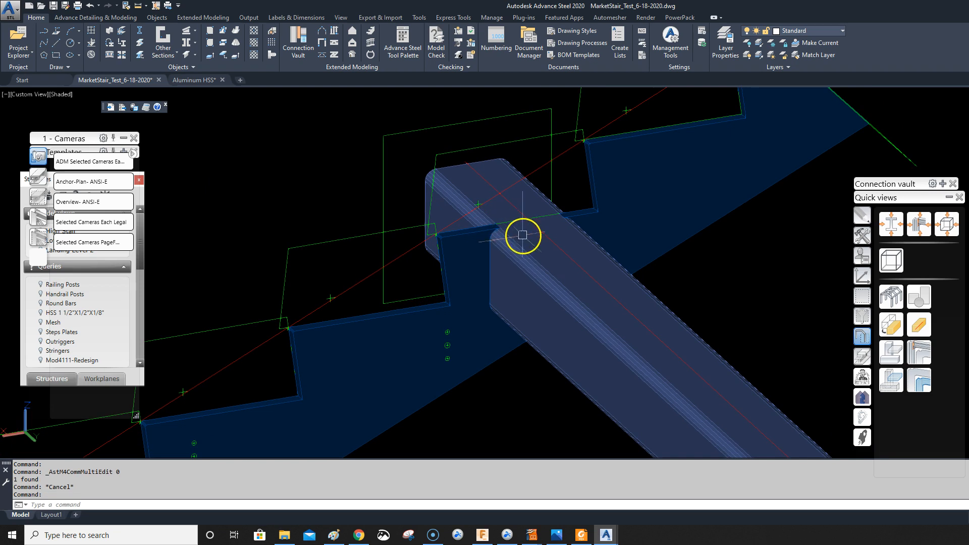
mouse_move(530, 228)
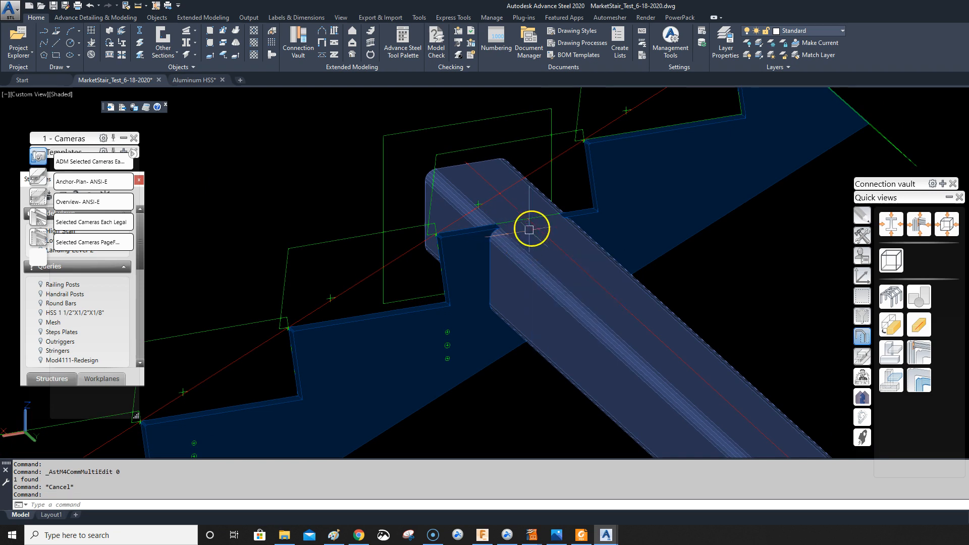
Display the model as 2D Wireframe and review the Contour processing corner finish page
click(60, 94)
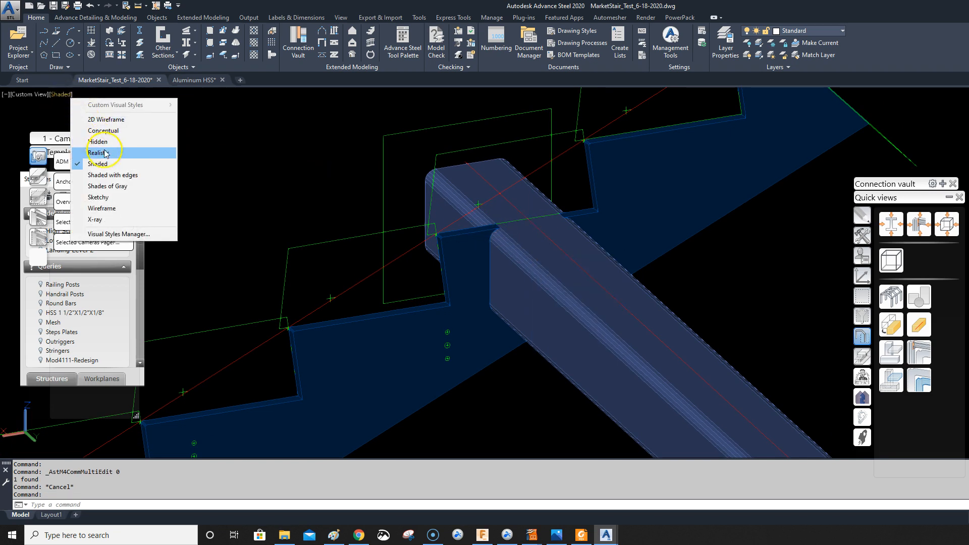
mouse_move(118, 131)
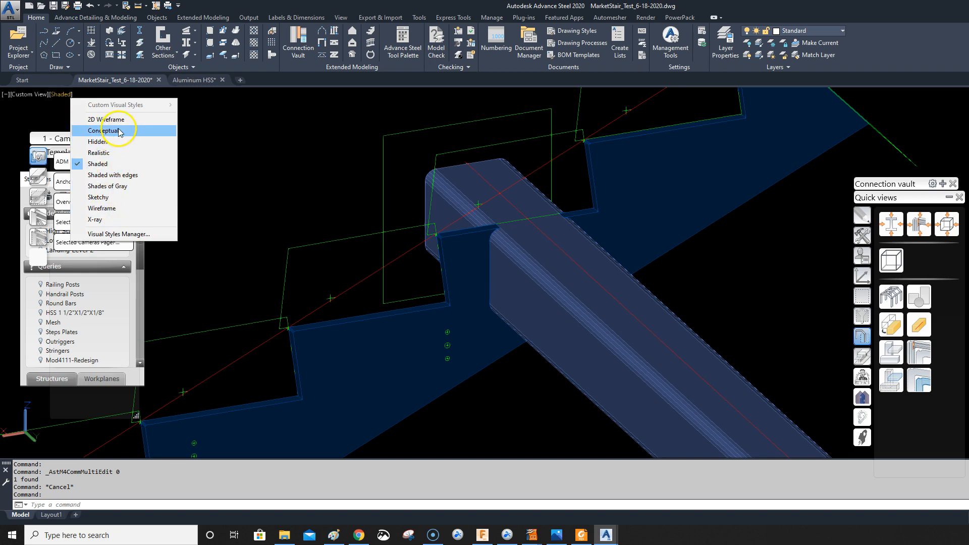
mouse_move(111, 119)
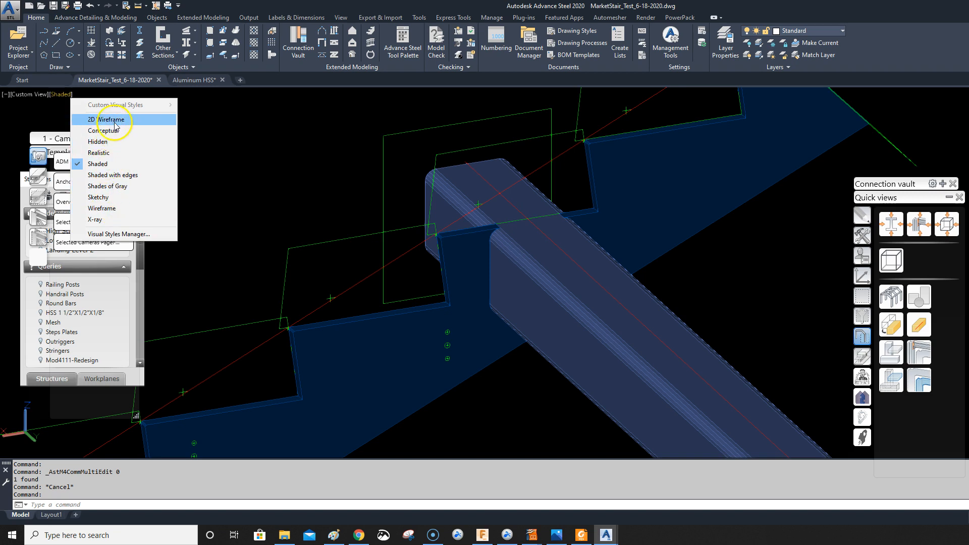
click(111, 119)
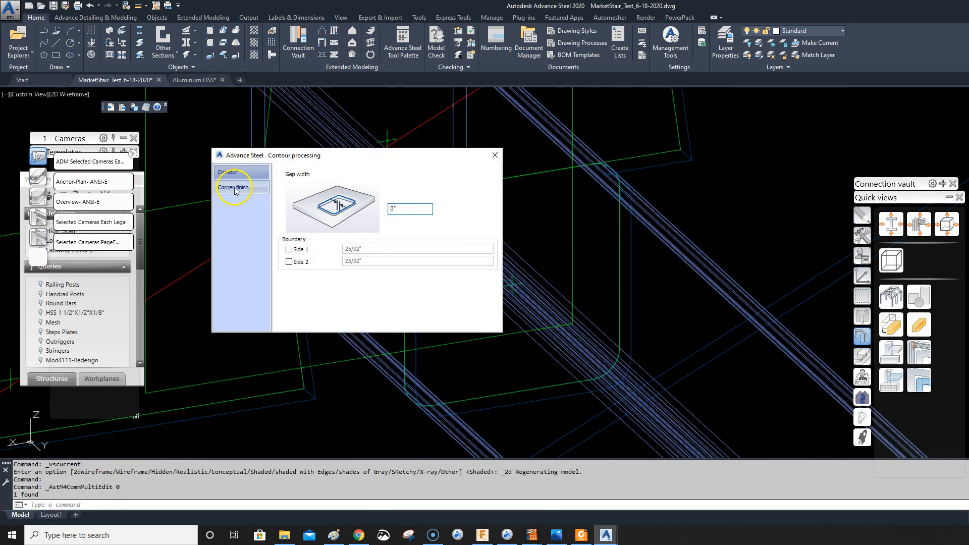
click(234, 187)
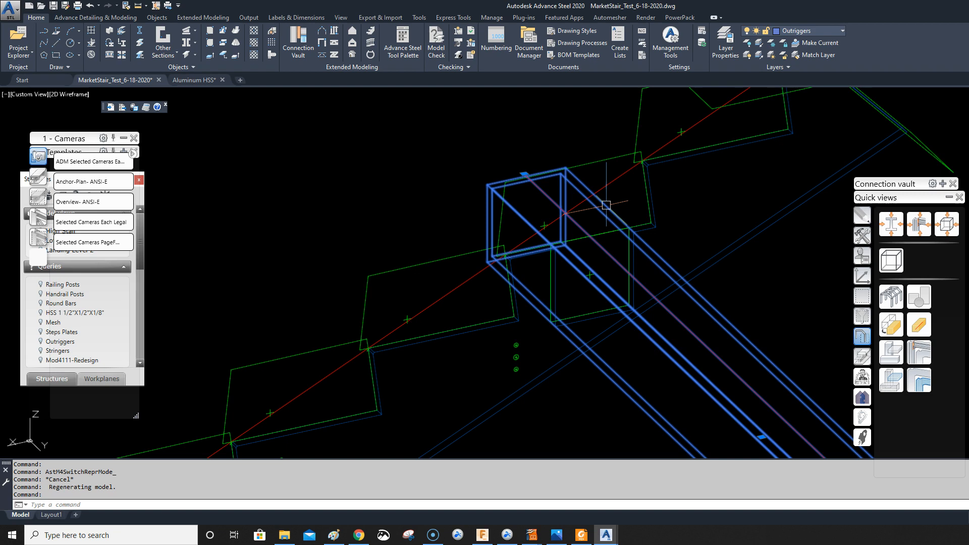
mouse_move(607, 196)
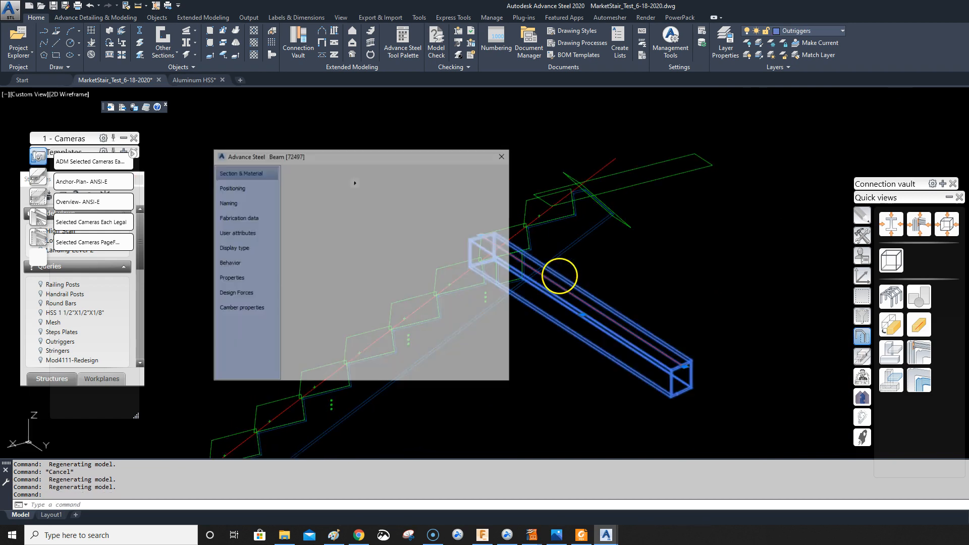
click(500, 156)
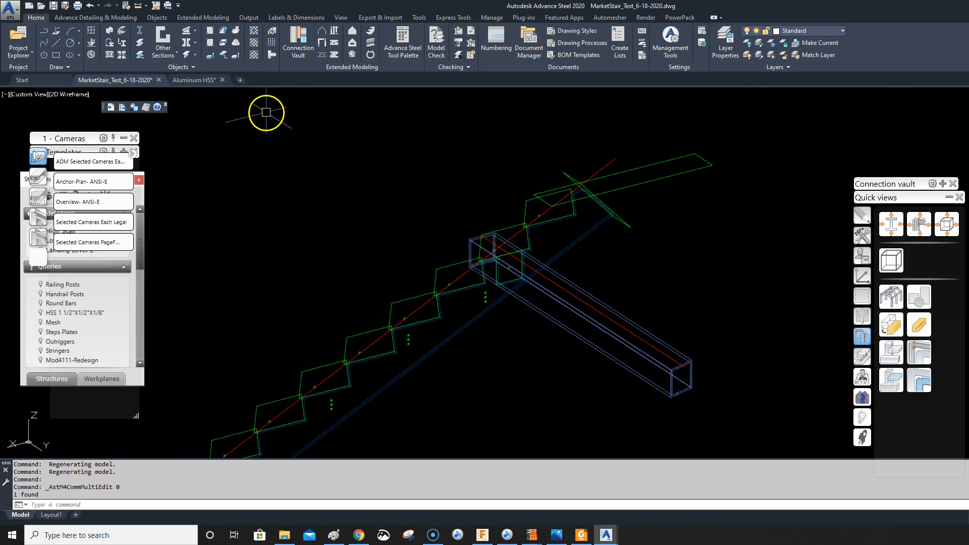
click(193, 80)
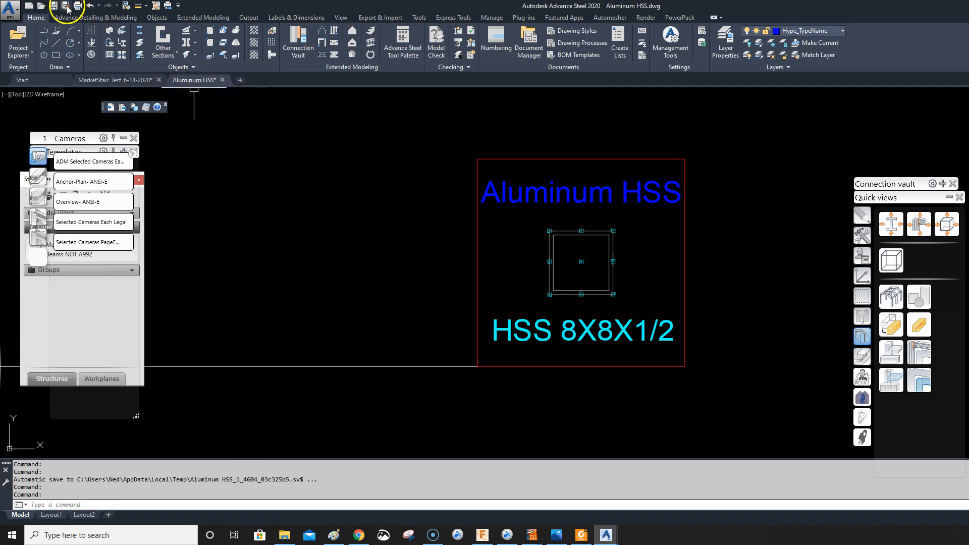
Save As the Aluminum HSS drawing into ProgramData's Advance Steel 2020 USA Shared User Sections folder
click(64, 6)
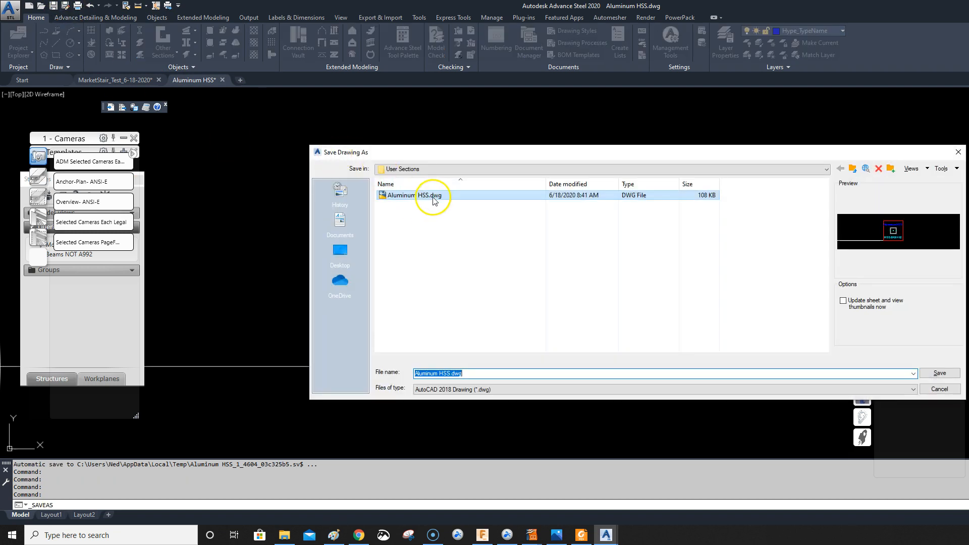
click(825, 169)
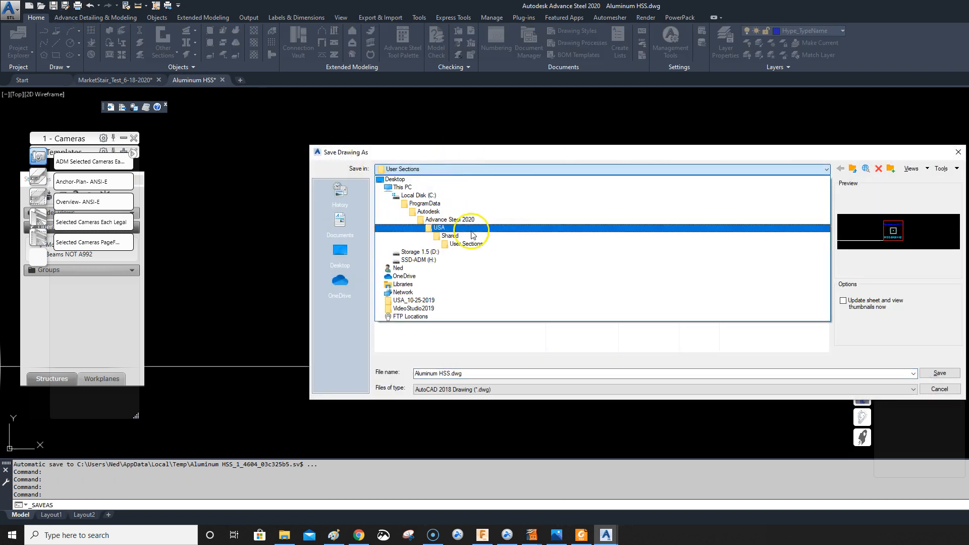
click(472, 243)
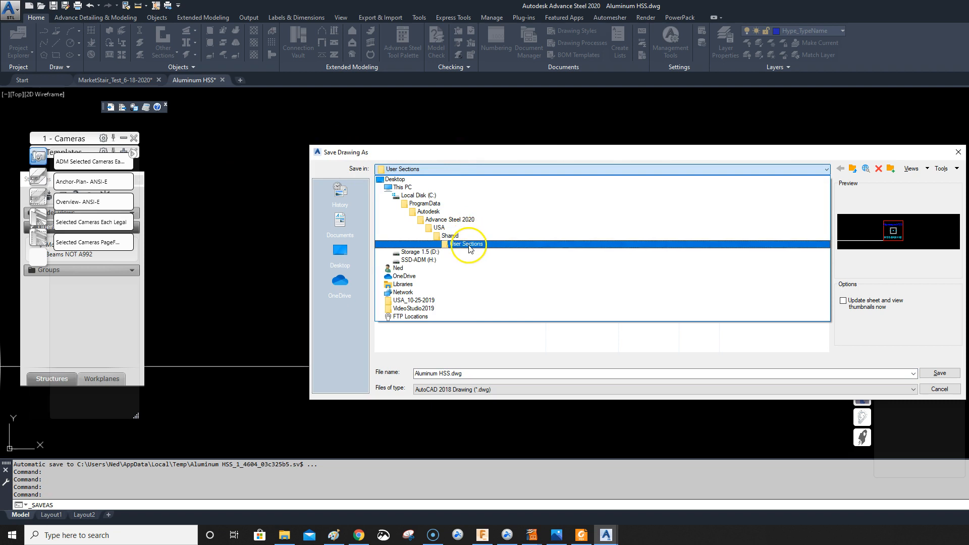
click(420, 251)
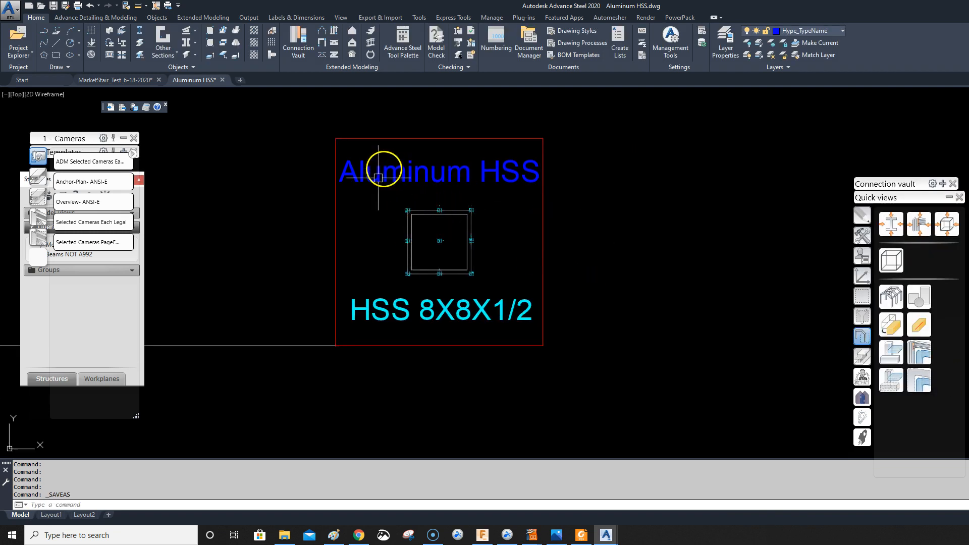
mouse_move(555, 182)
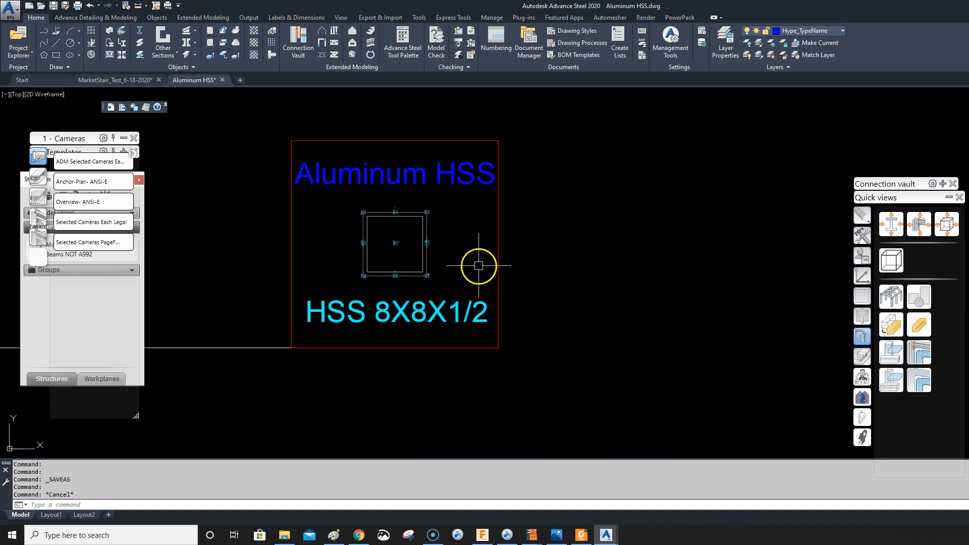
Copy the framed HSS 8X8X1/2 section block and its labels to a spot beside it
click(494, 147)
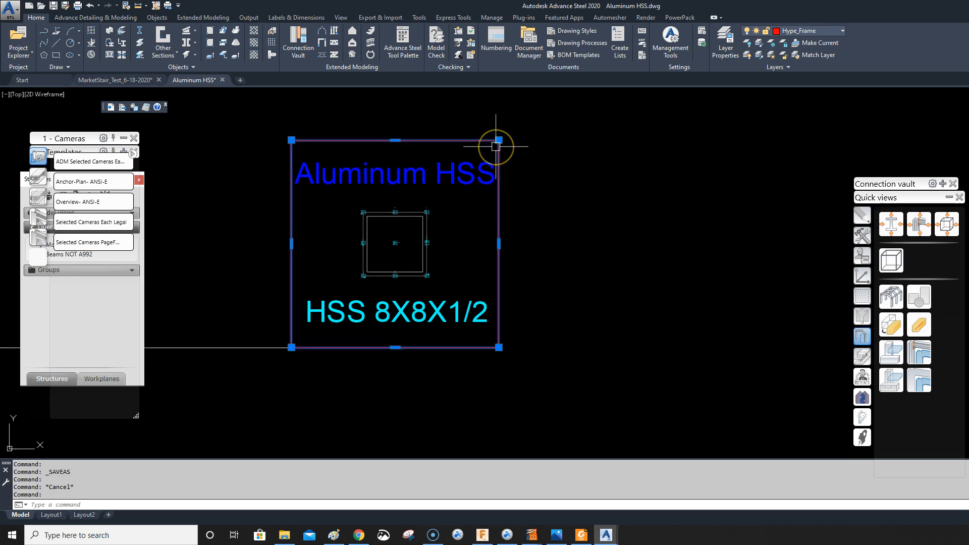
right_click(494, 146)
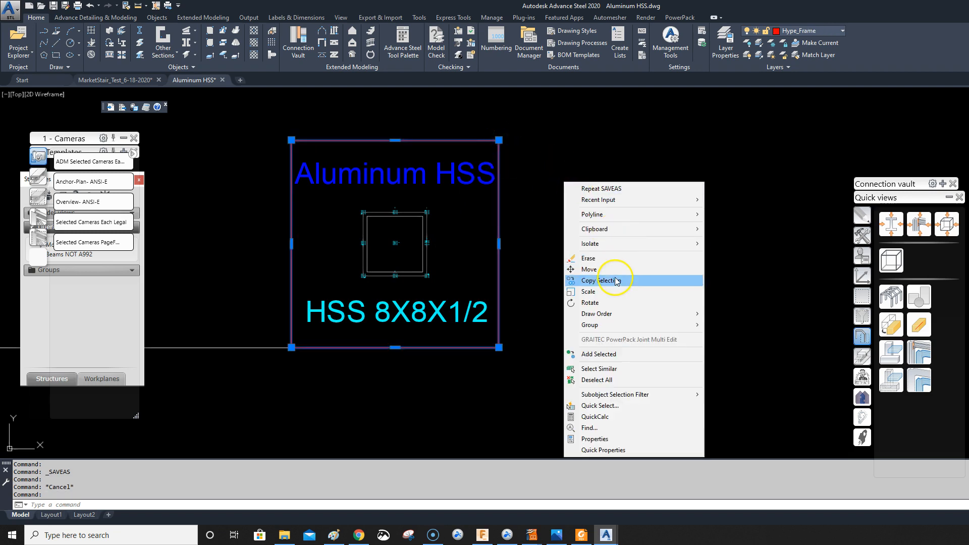
click(597, 280)
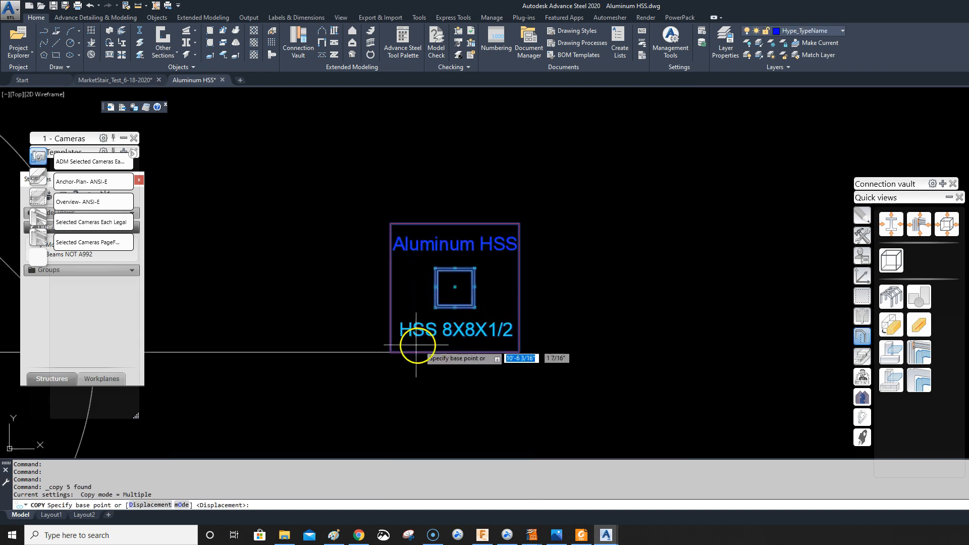
click(416, 344)
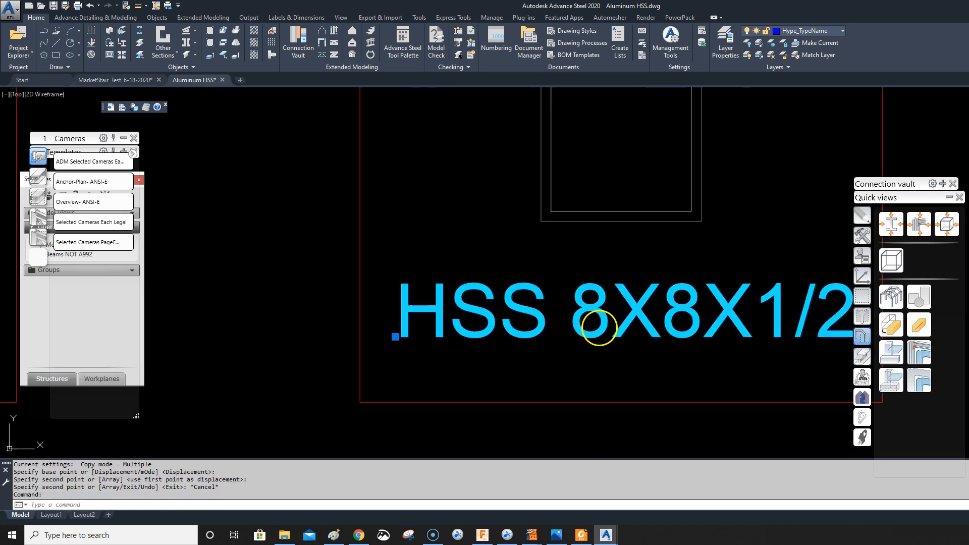
Change the copied section label's size from 8X8 to 6X
double_click(599, 309)
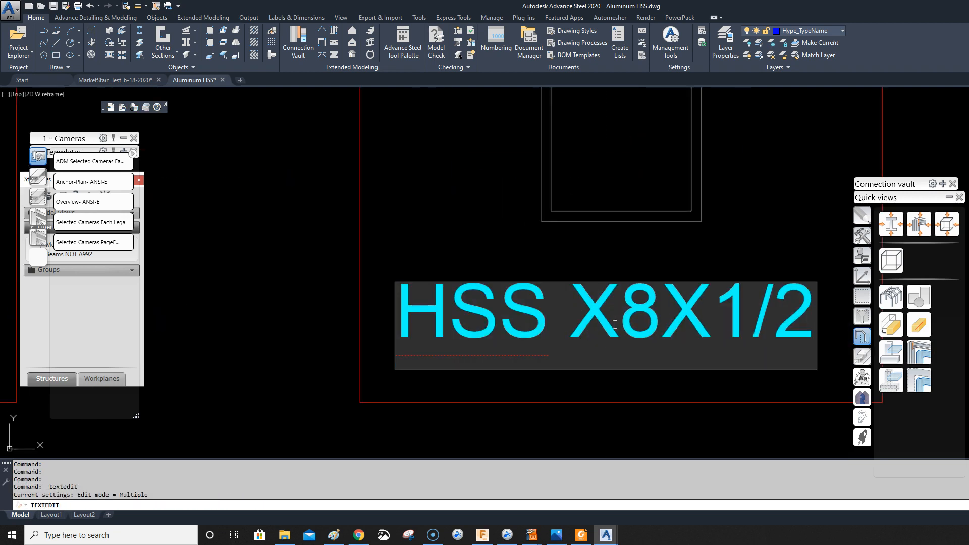
text(6X)
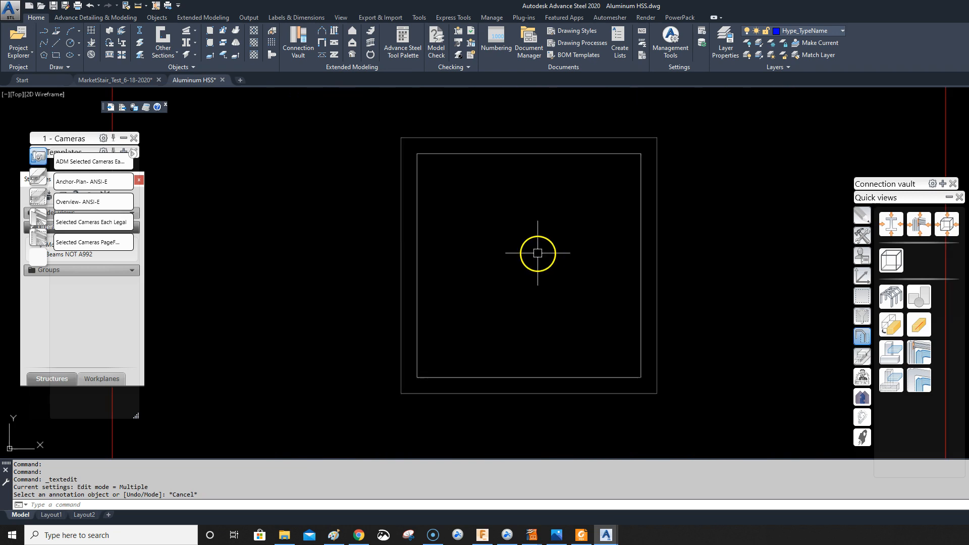
Stretch the copy's outer and inner rectangles inward by 2 to the 6X6 size
click(659, 275)
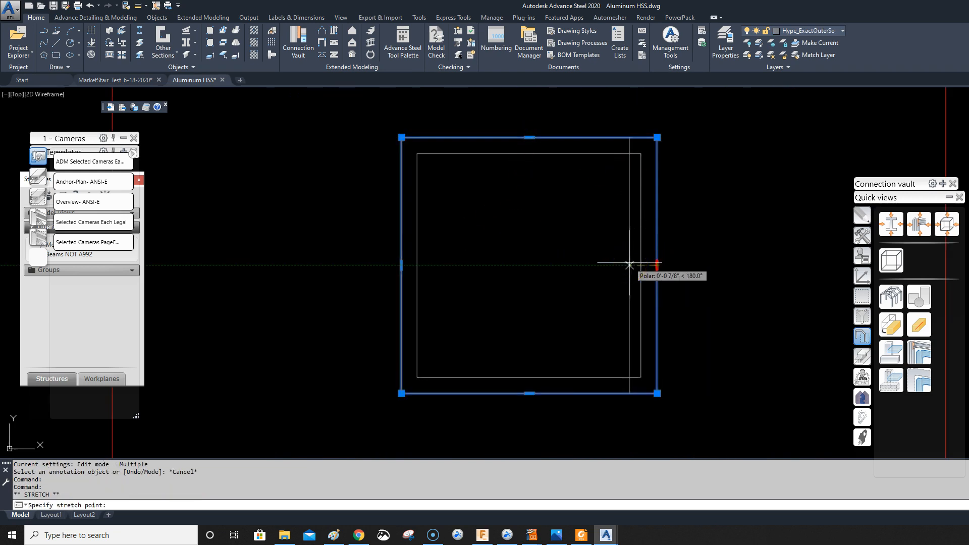
click(496, 394)
text(2)
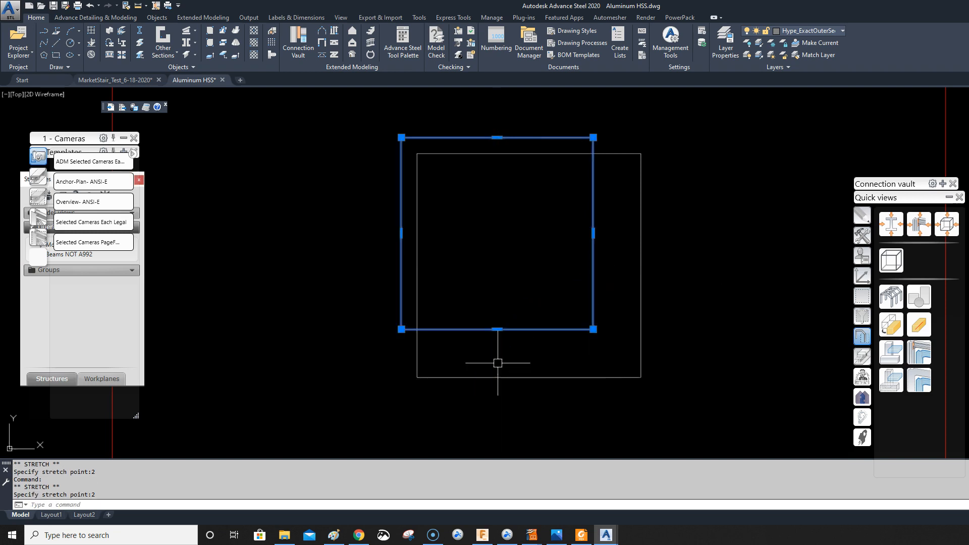
click(641, 264)
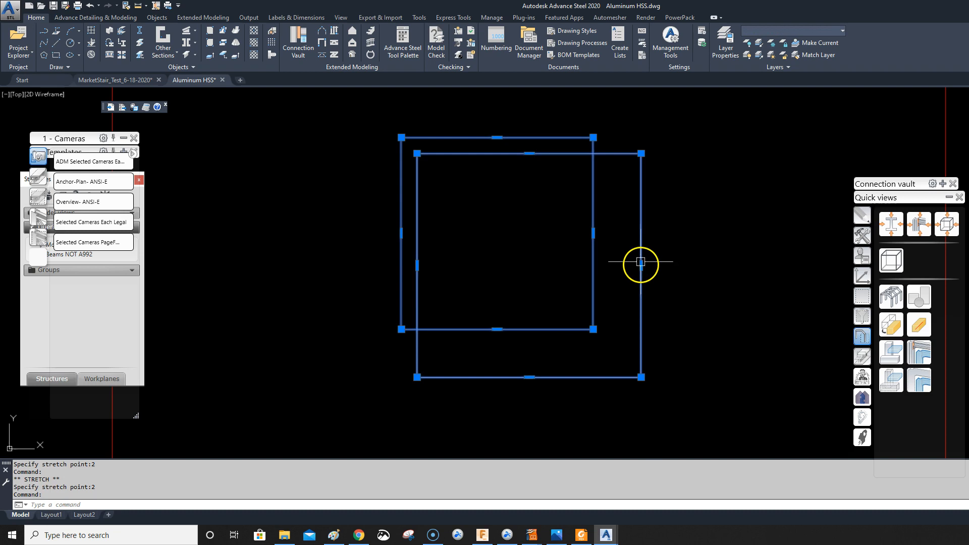
click(641, 262)
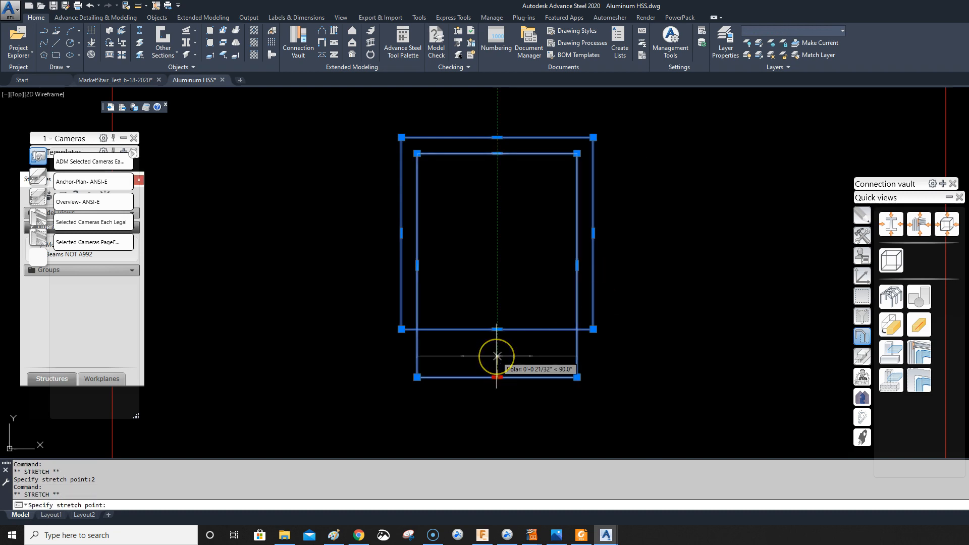
key(Escape)
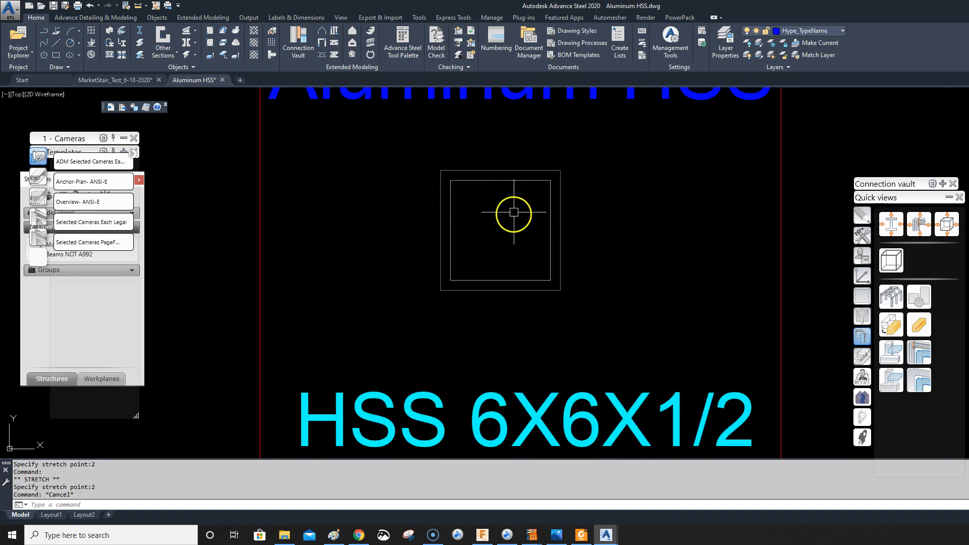
mouse_move(546, 174)
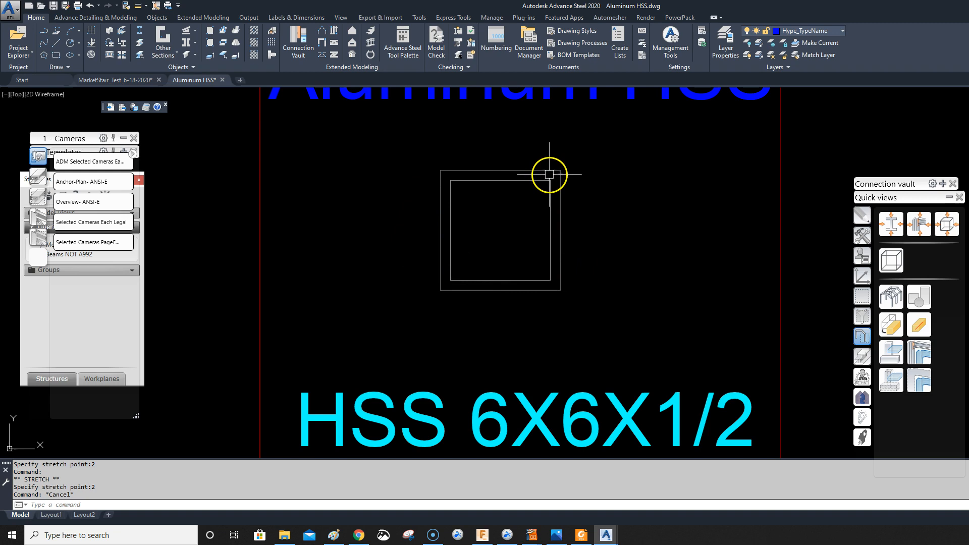
click(546, 174)
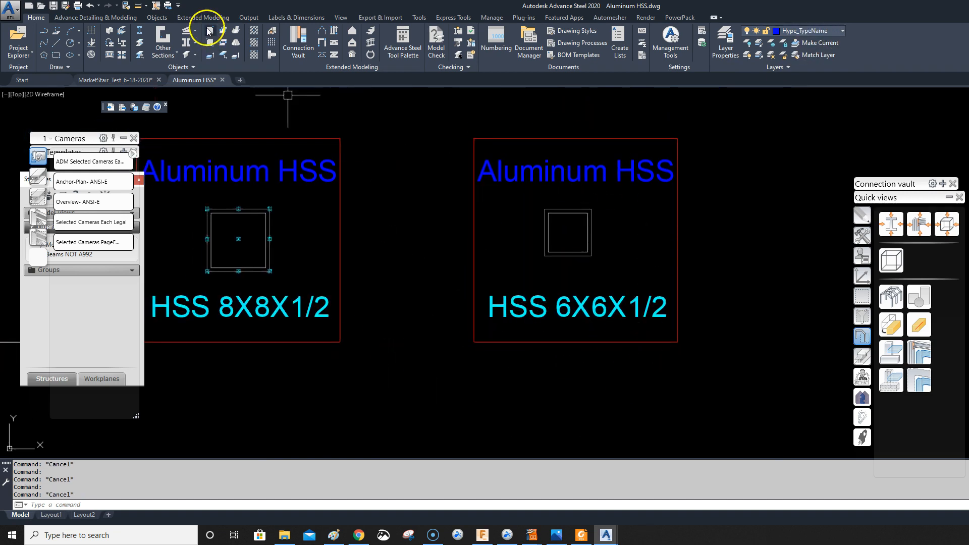
Bring up the Extended Modeling user section tools for adding a reference axis
click(203, 16)
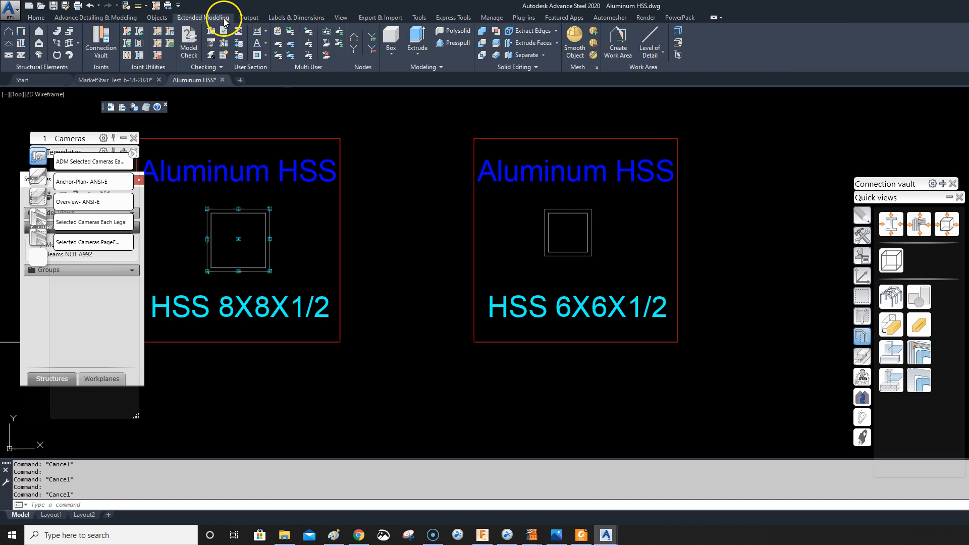
mouse_move(267, 58)
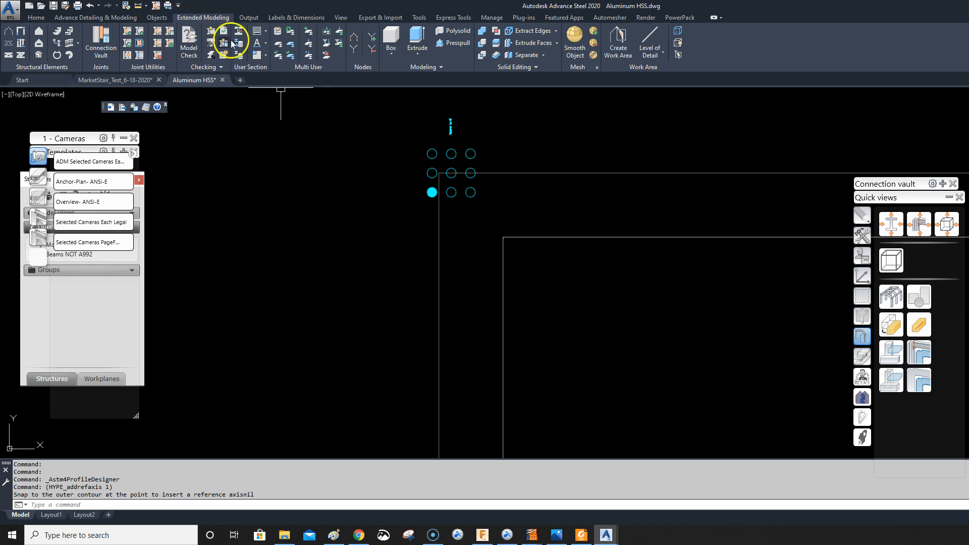
mouse_move(643, 188)
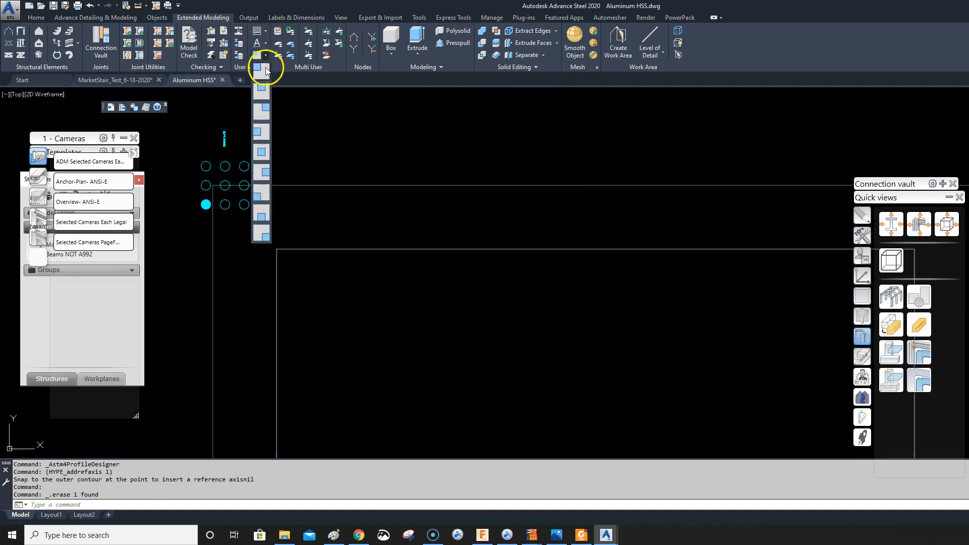
Add another reference axis type at the outer contour's top-right corner
click(601, 185)
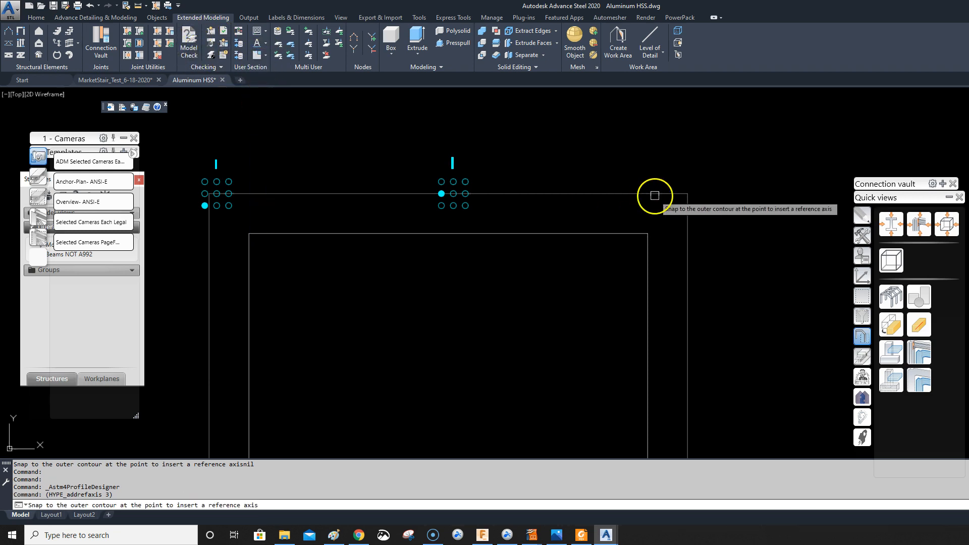
click(654, 196)
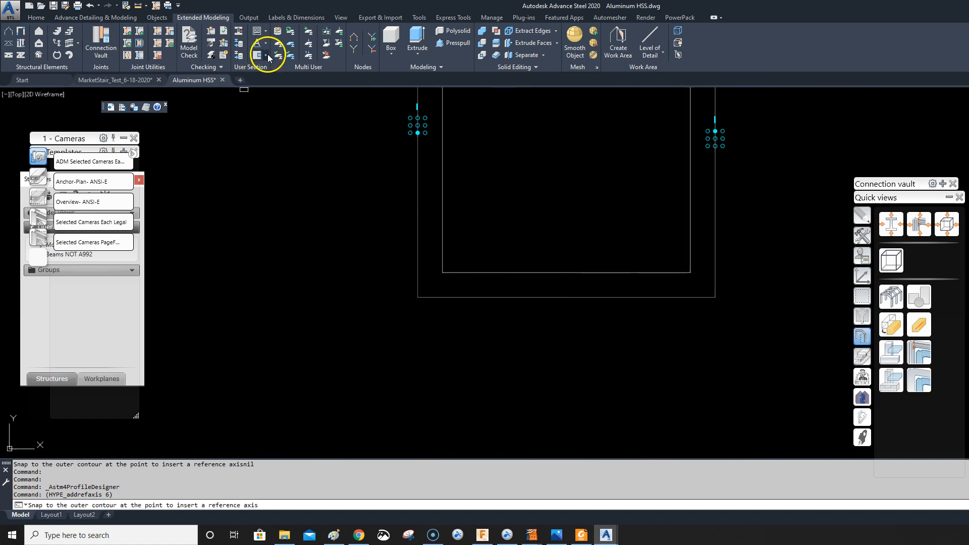
mouse_move(441, 295)
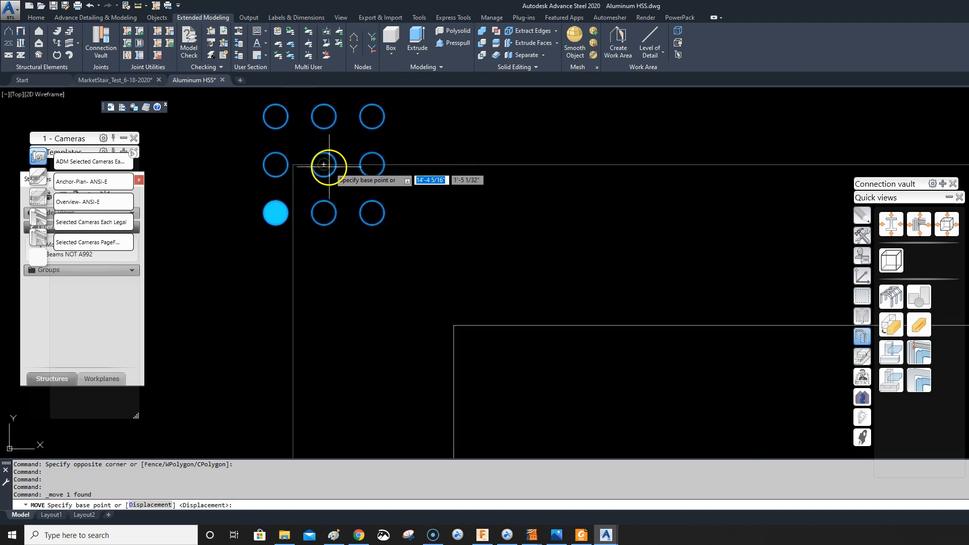
Move the upper reference axis markers onto points on the HSS profile's outer contour
click(324, 166)
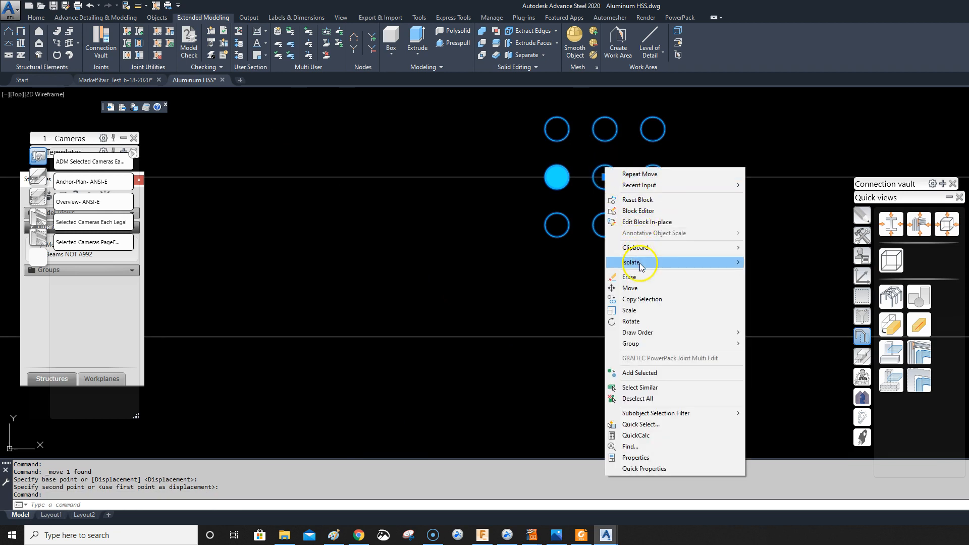
click(630, 288)
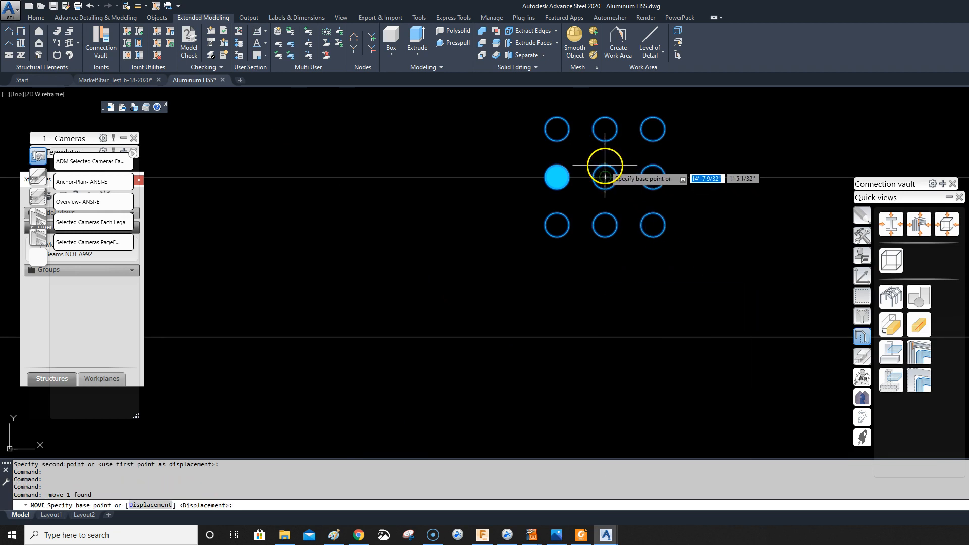
click(604, 163)
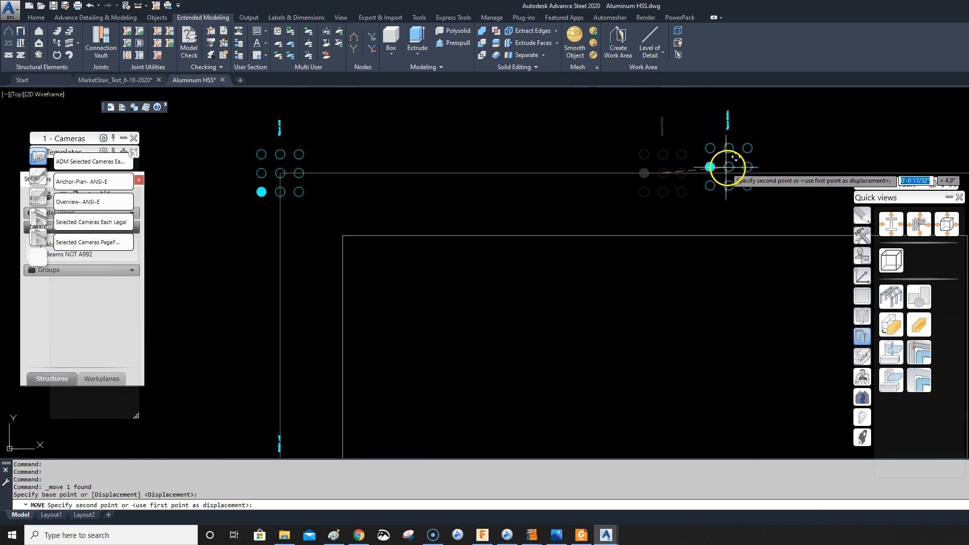
mouse_move(657, 173)
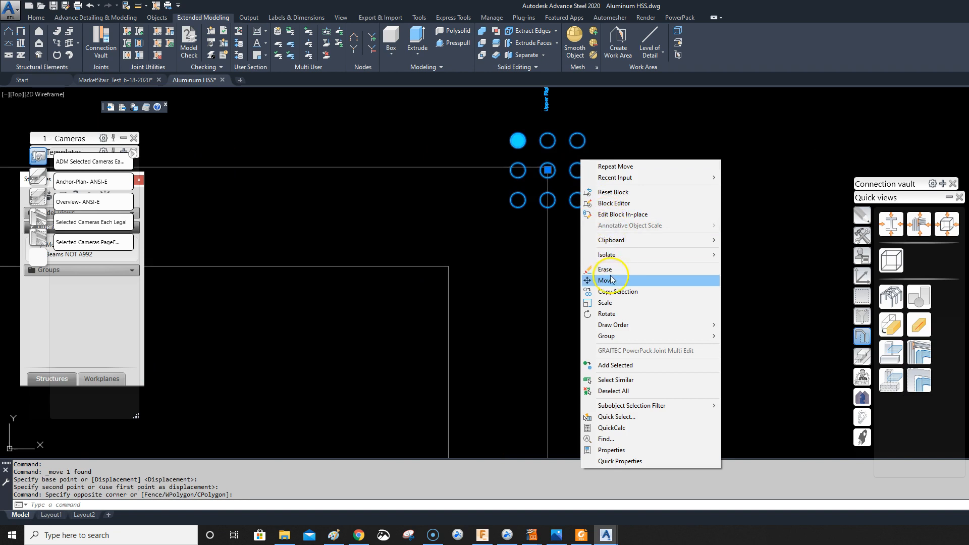
click(606, 280)
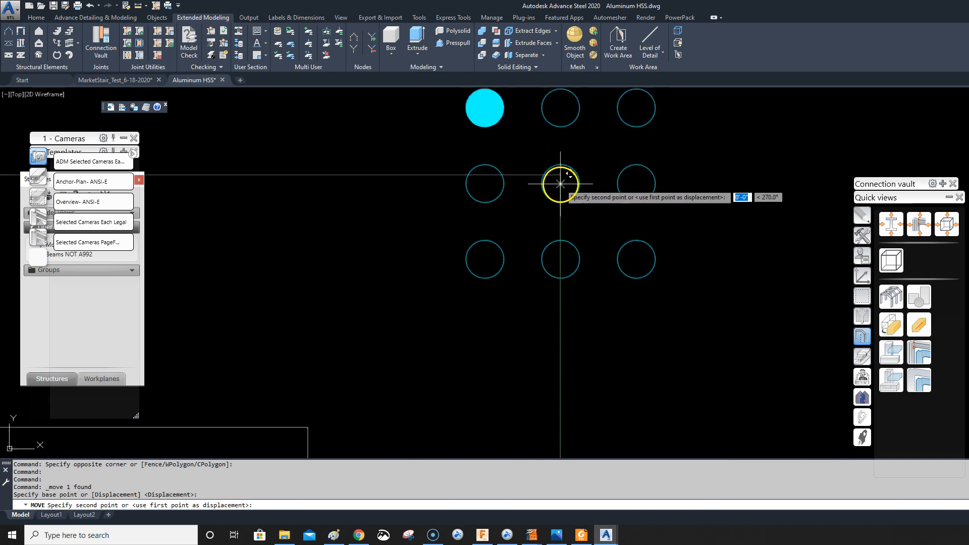
right_click(559, 183)
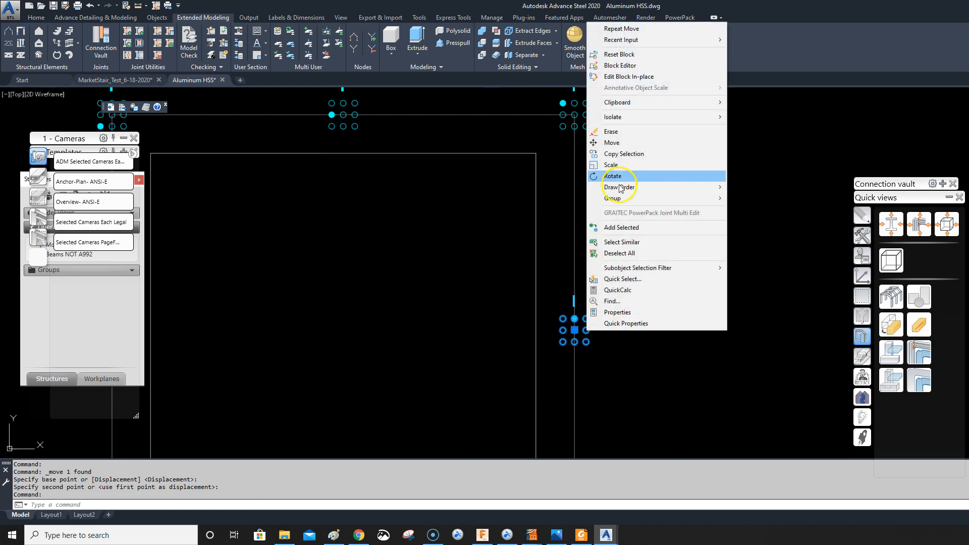
click(611, 143)
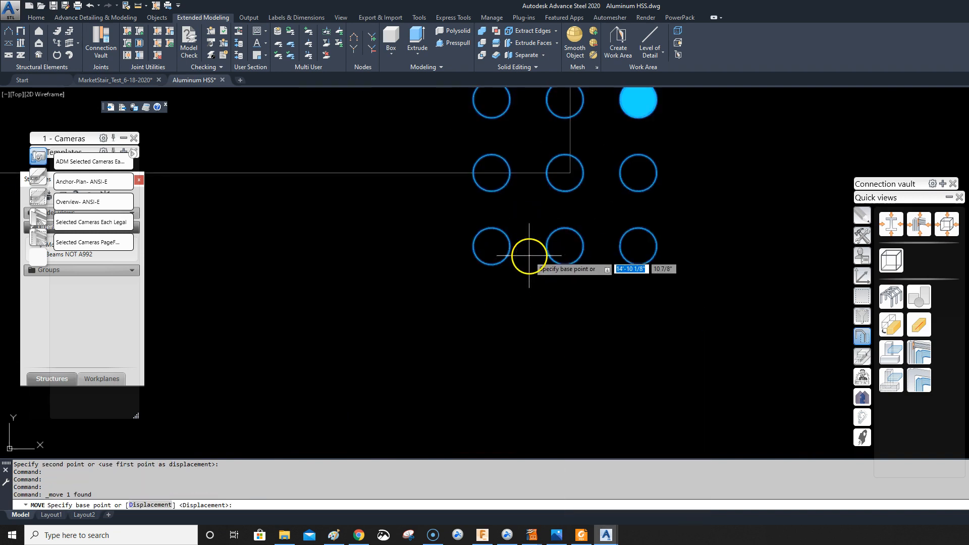
Move the Lower Middle reference axis marker onto the outer contour, then begin the next marker move
click(529, 256)
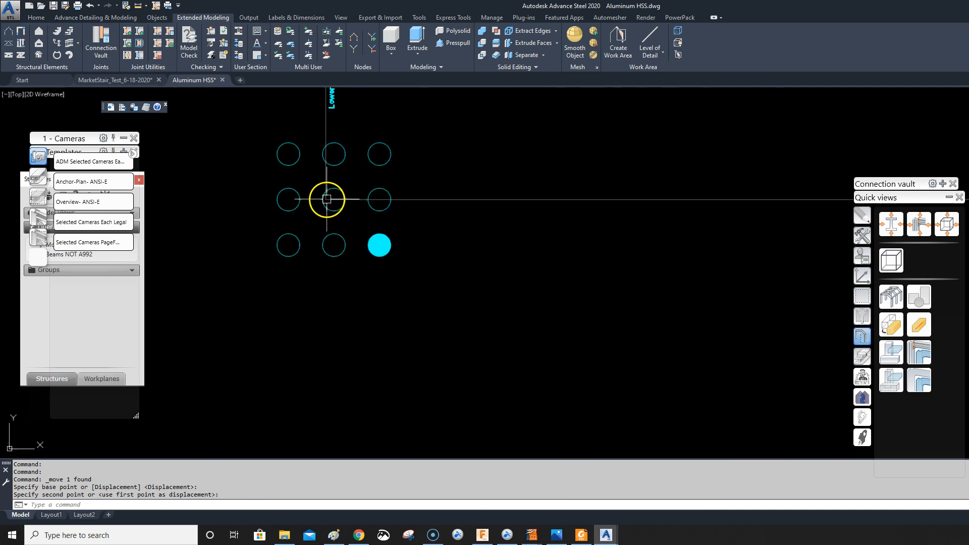
right_click(326, 199)
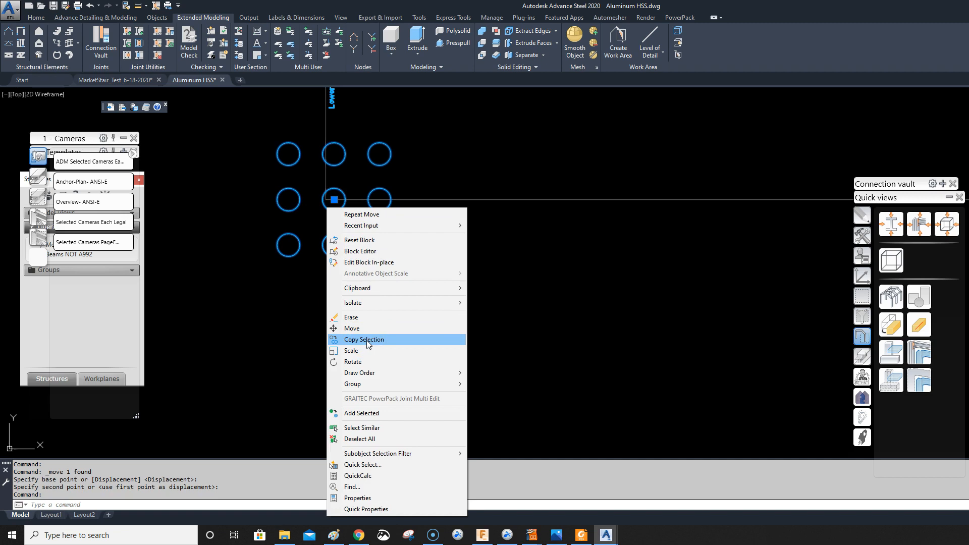
click(352, 328)
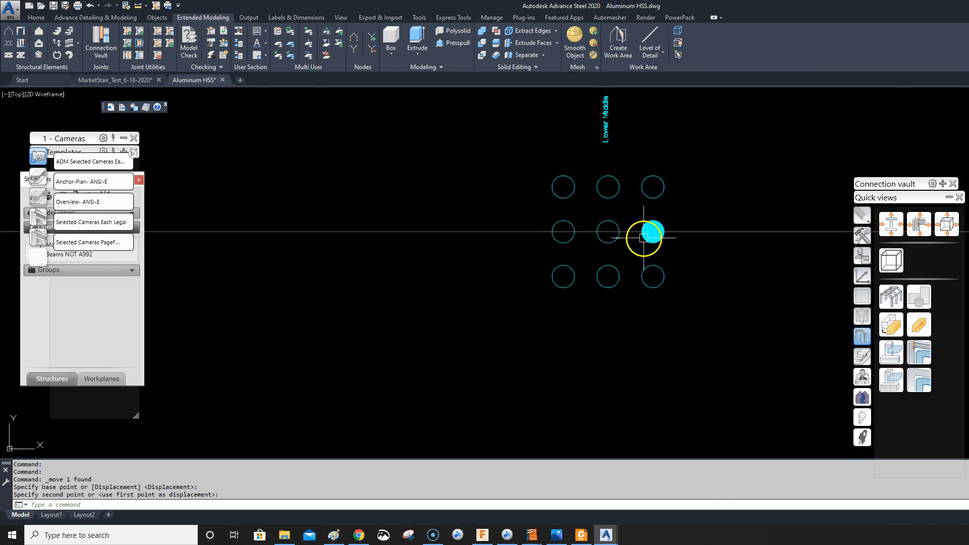
right_click(643, 236)
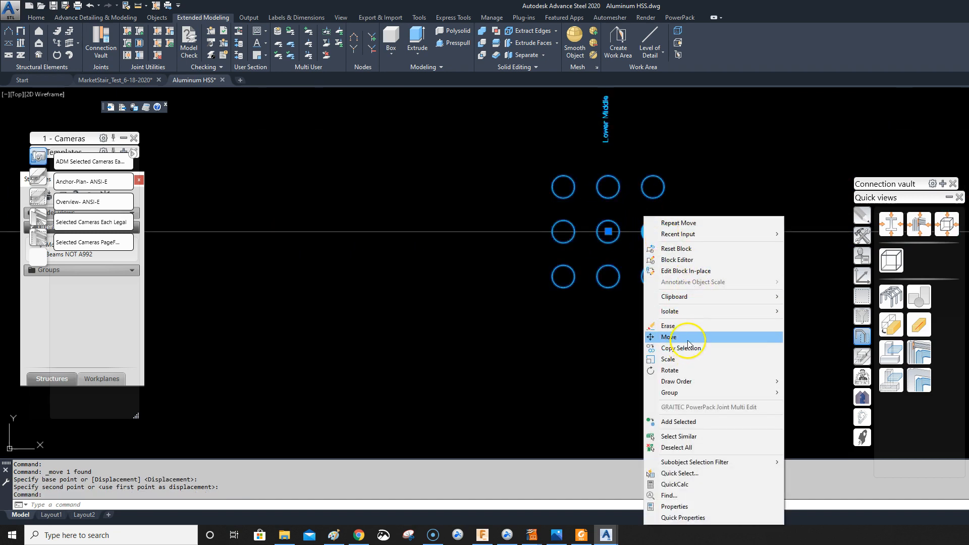
click(668, 337)
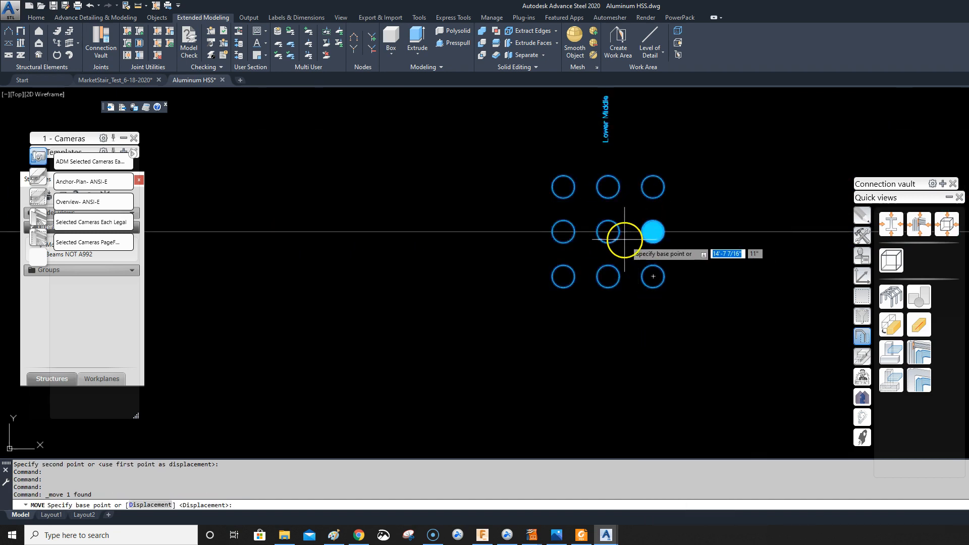
click(624, 239)
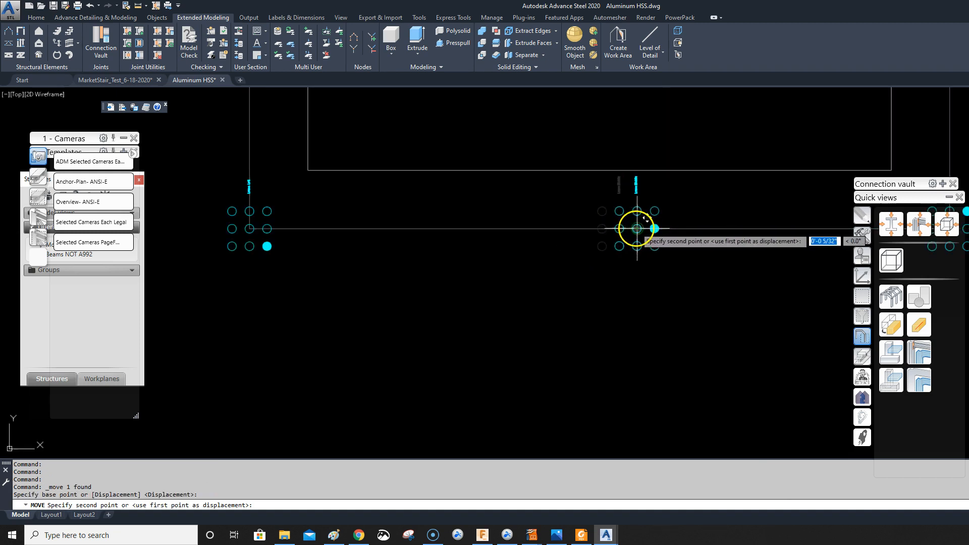
mouse_move(577, 229)
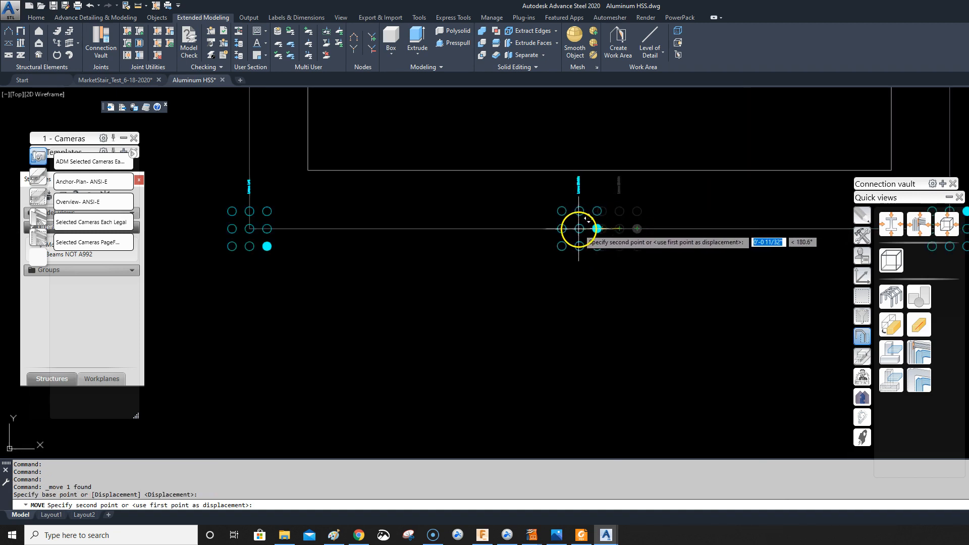
mouse_move(642, 229)
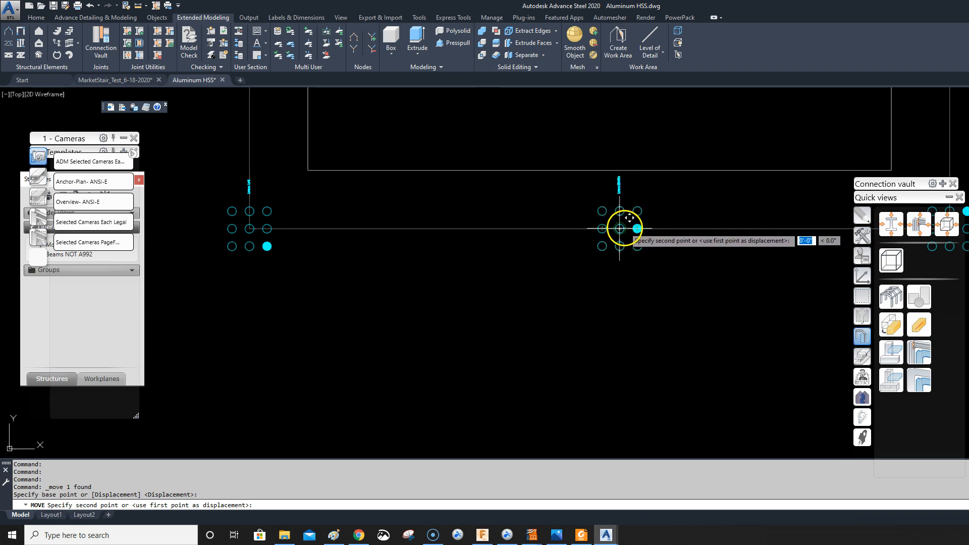
Snap the remaining reference markers, including Middle Right, to contour midpoints using Midpoint and Mid Between 2 Points
right_click(627, 227)
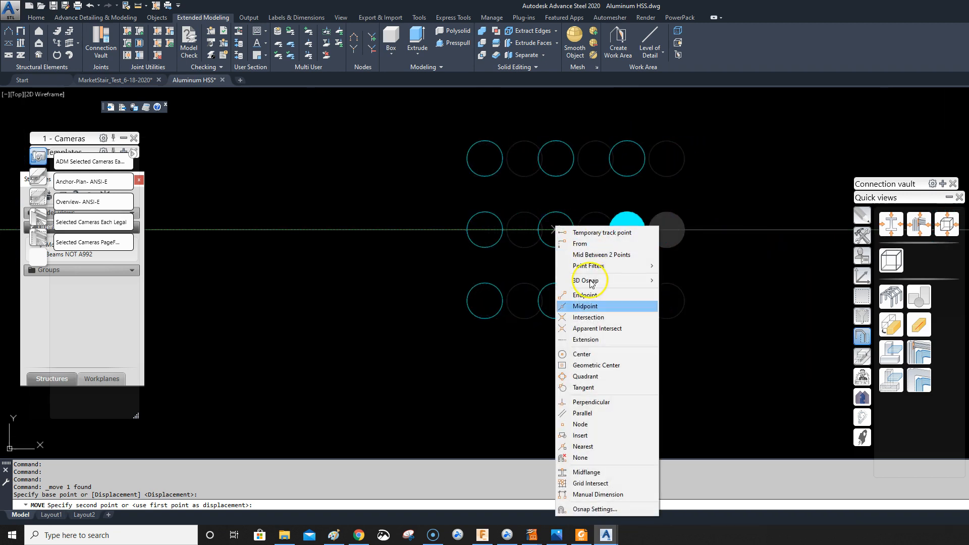
click(586, 306)
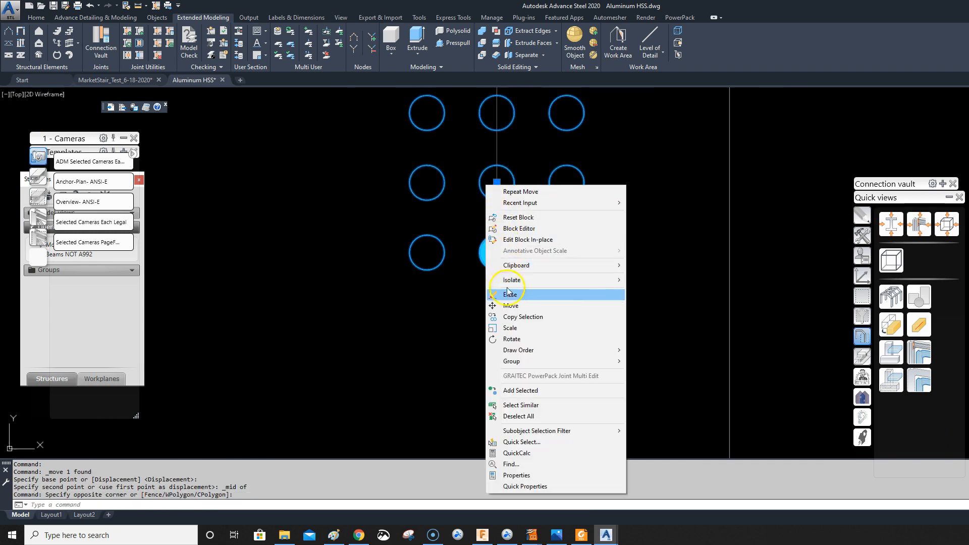
click(511, 305)
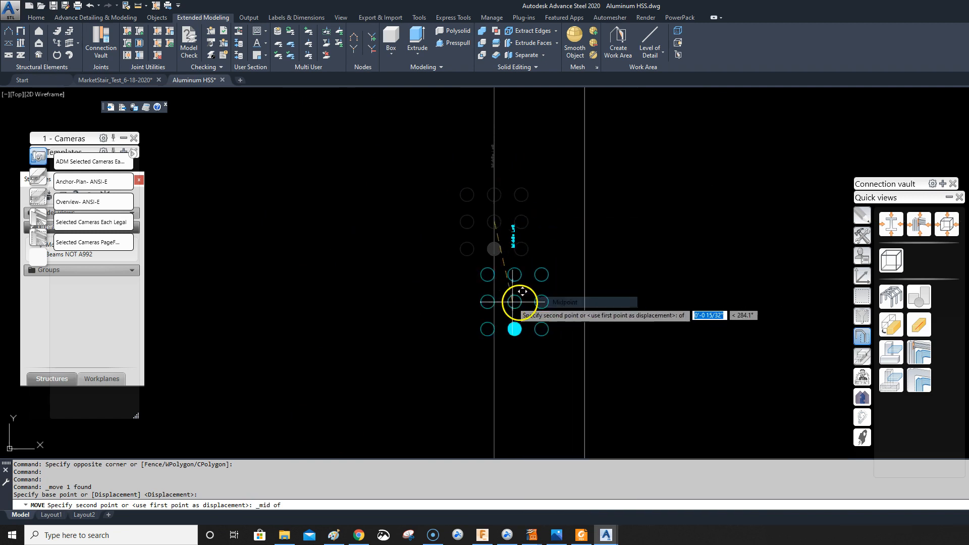
click(515, 303)
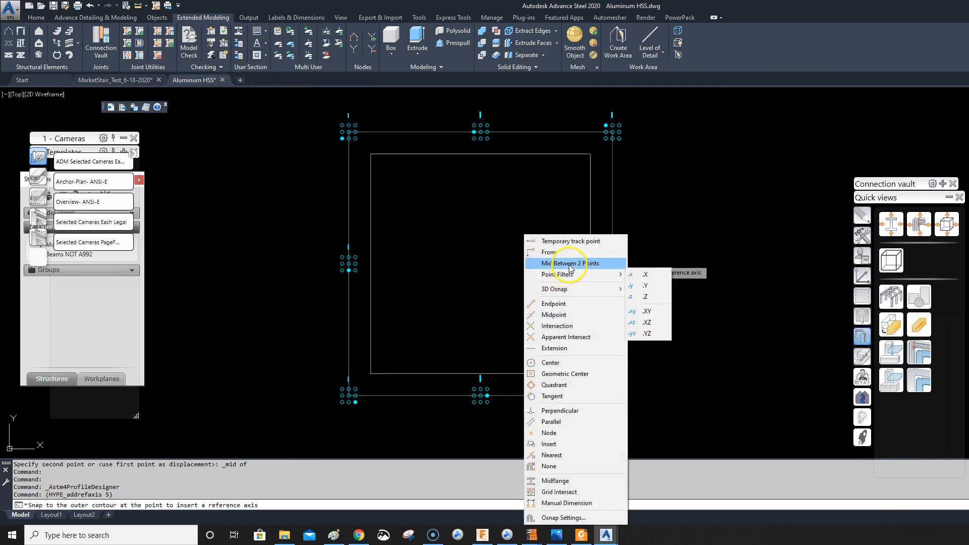
click(567, 263)
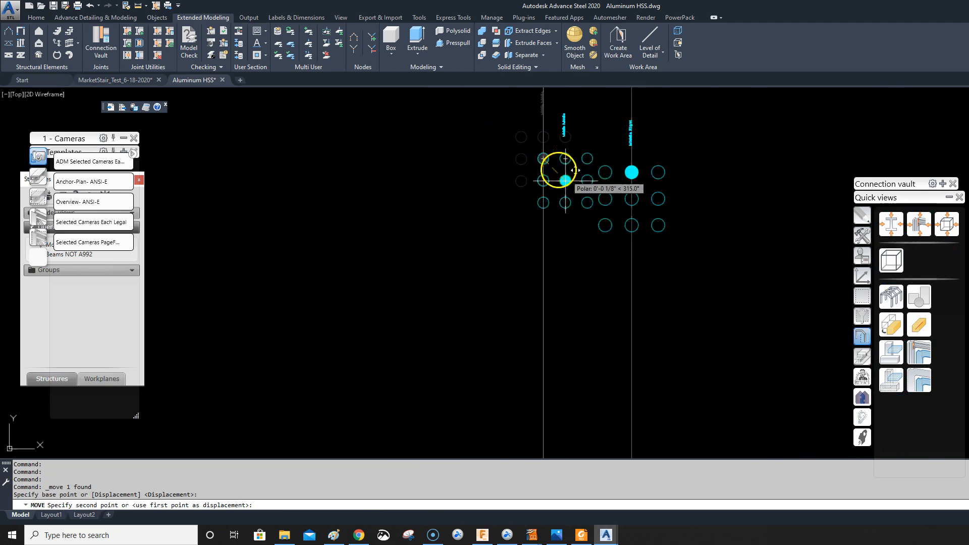
mouse_move(637, 215)
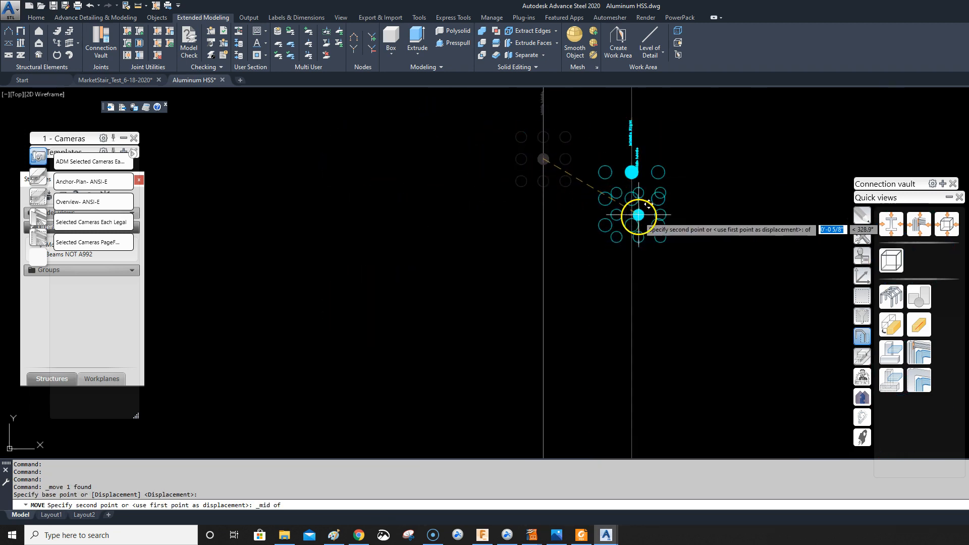
click(635, 203)
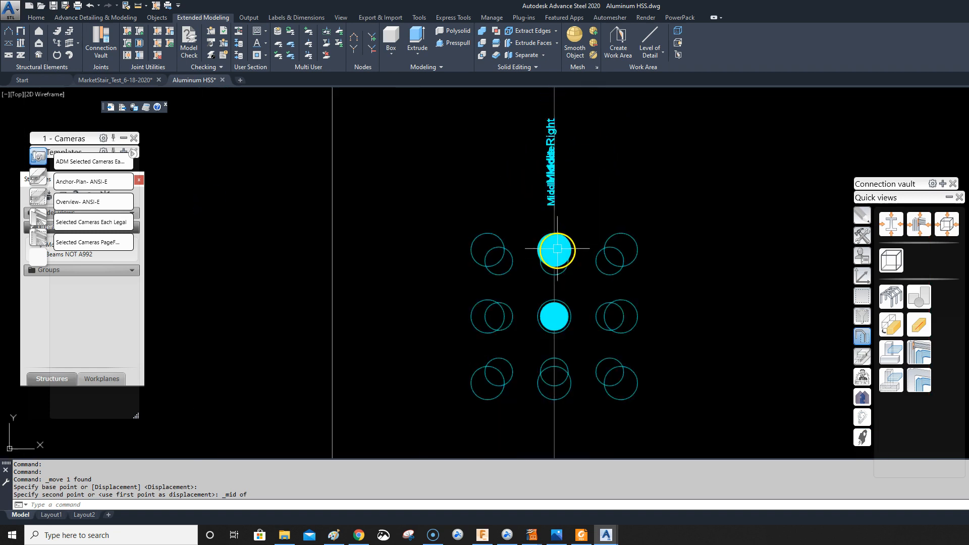
right_click(553, 251)
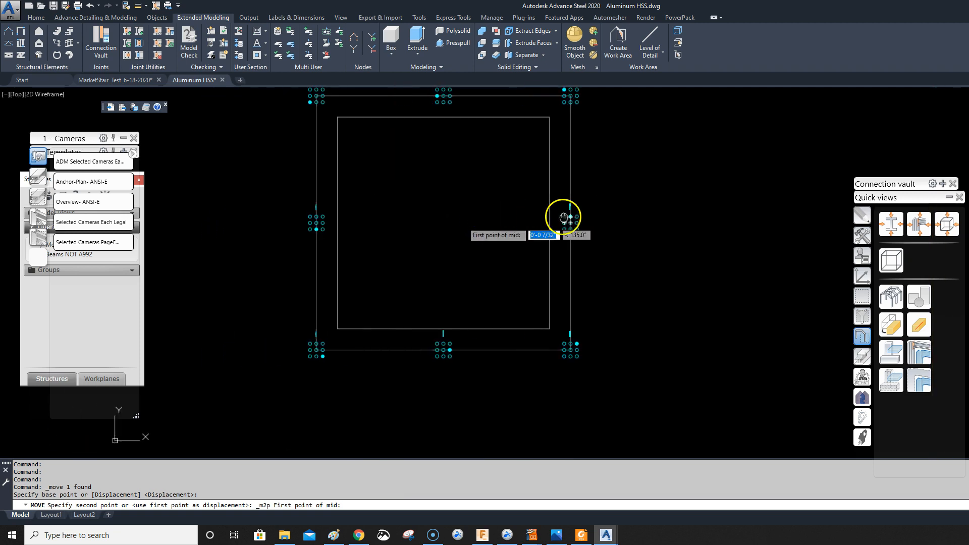
click(562, 217)
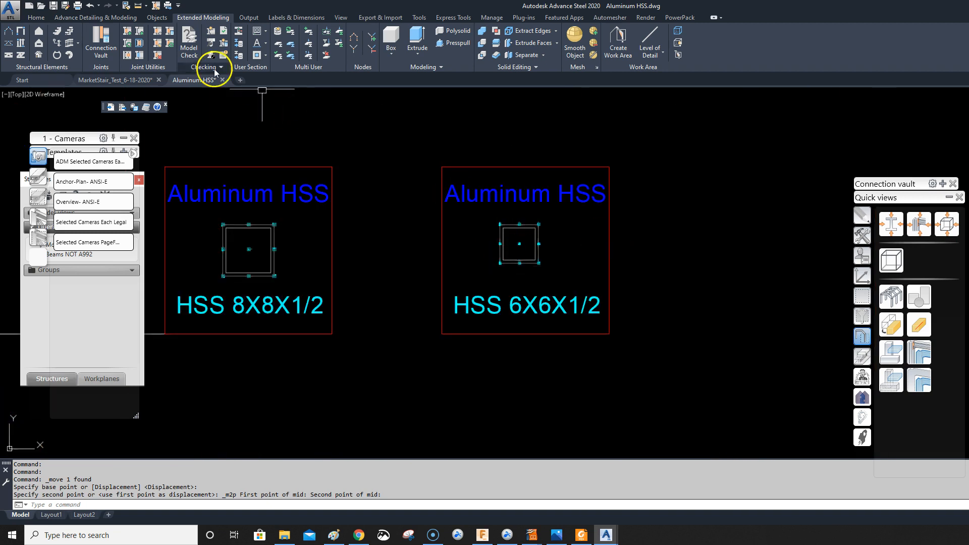
In the MarketStair drawing, inspect the HSS beam's properties and close the dialog
click(111, 80)
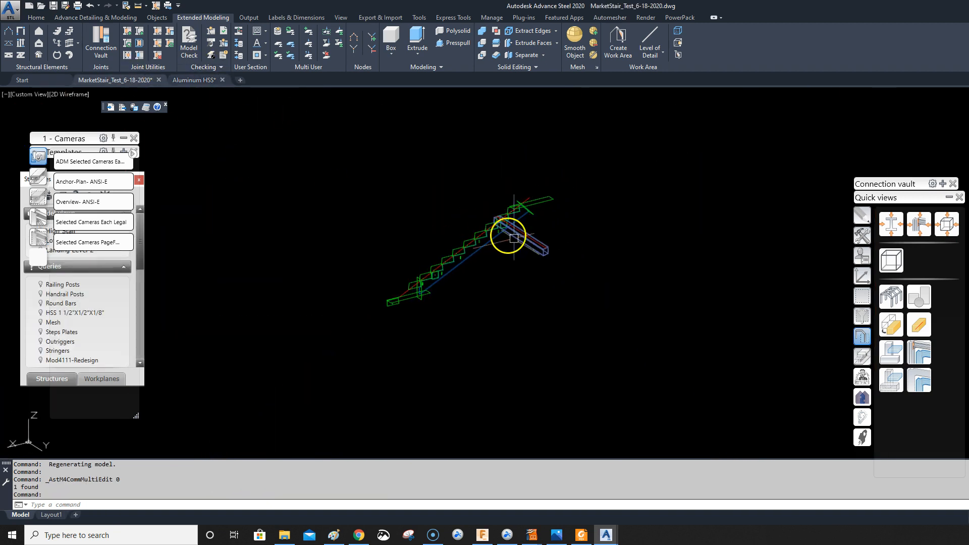
double_click(508, 236)
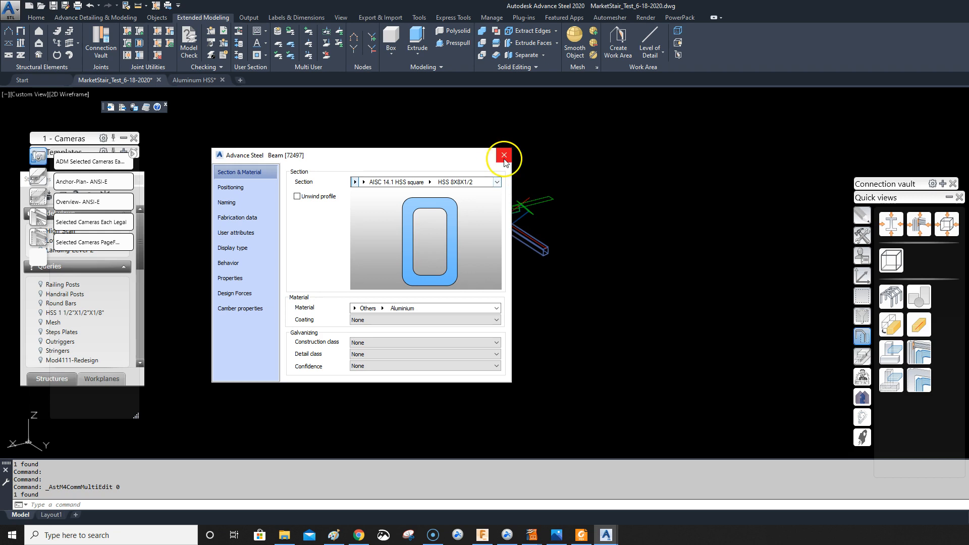
click(502, 154)
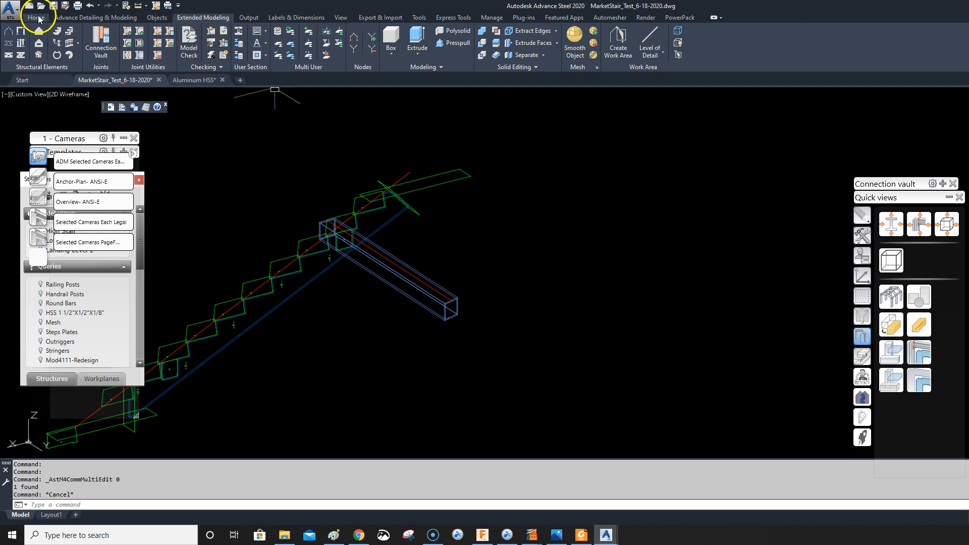
click(35, 17)
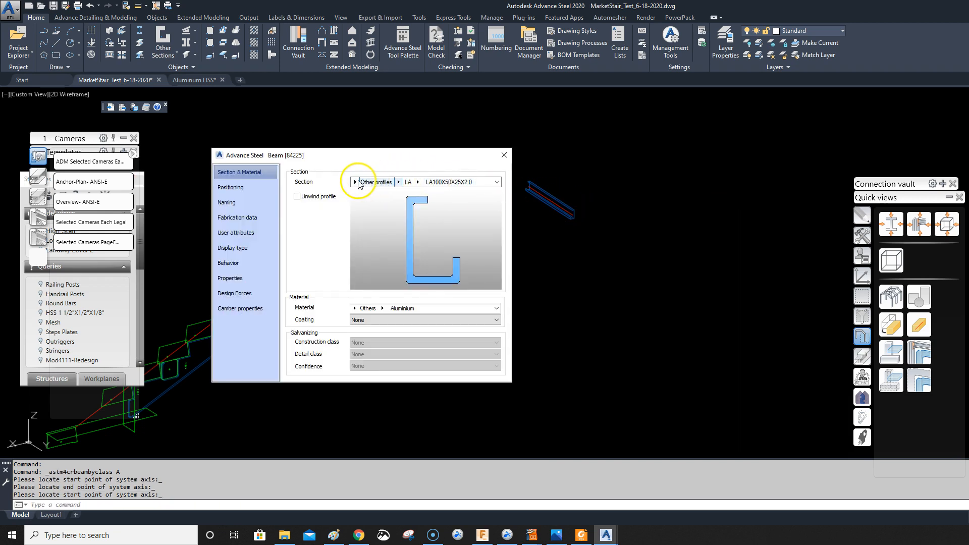
Choose the Aluminum HSS section family for the stair beam
click(365, 182)
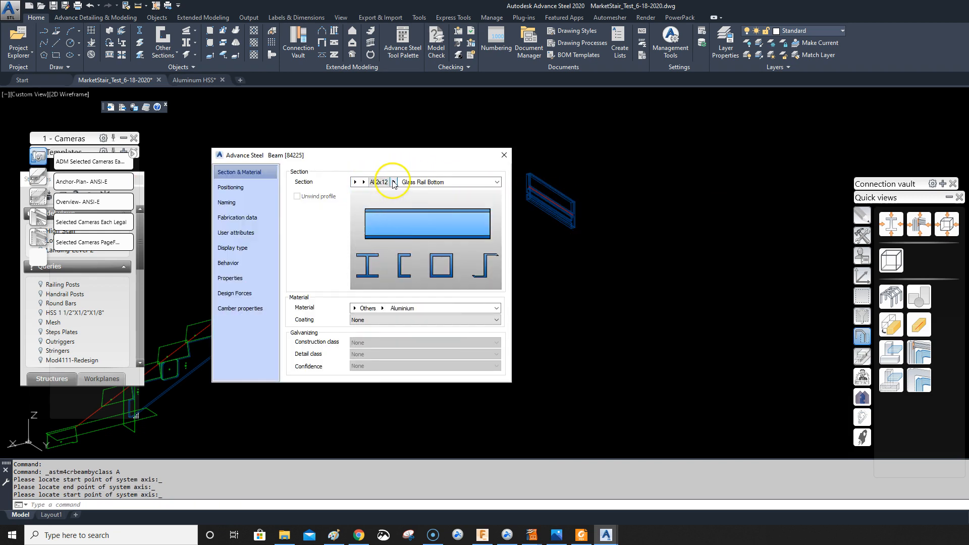
click(363, 182)
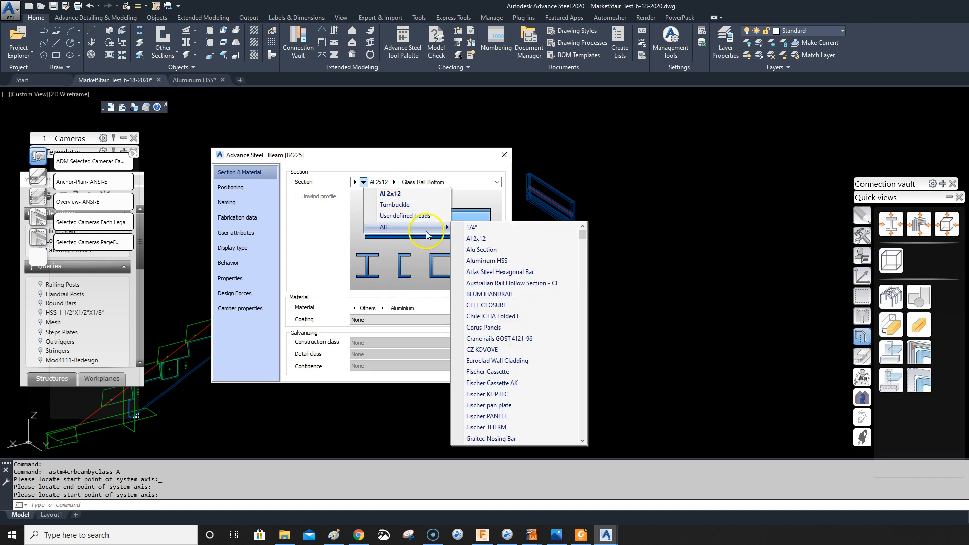
click(486, 260)
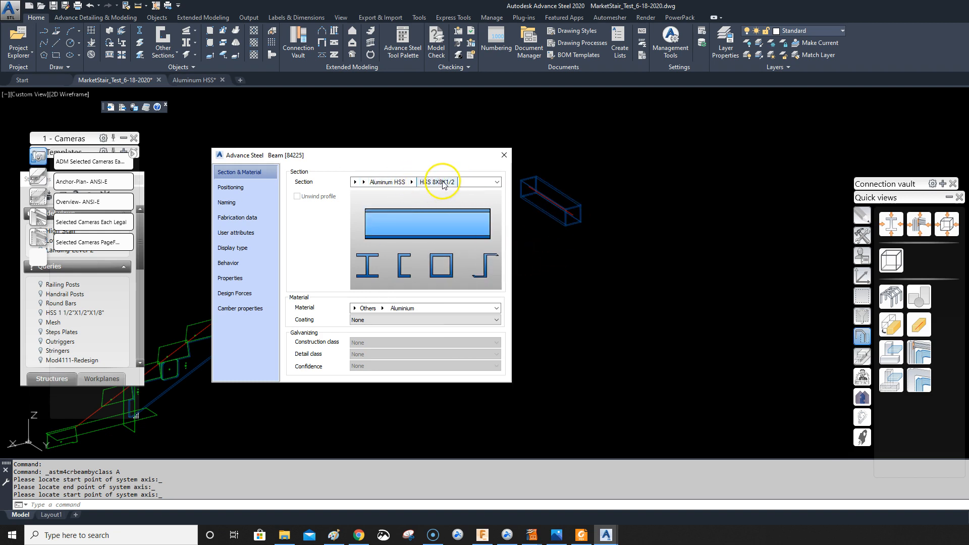
mouse_move(504, 155)
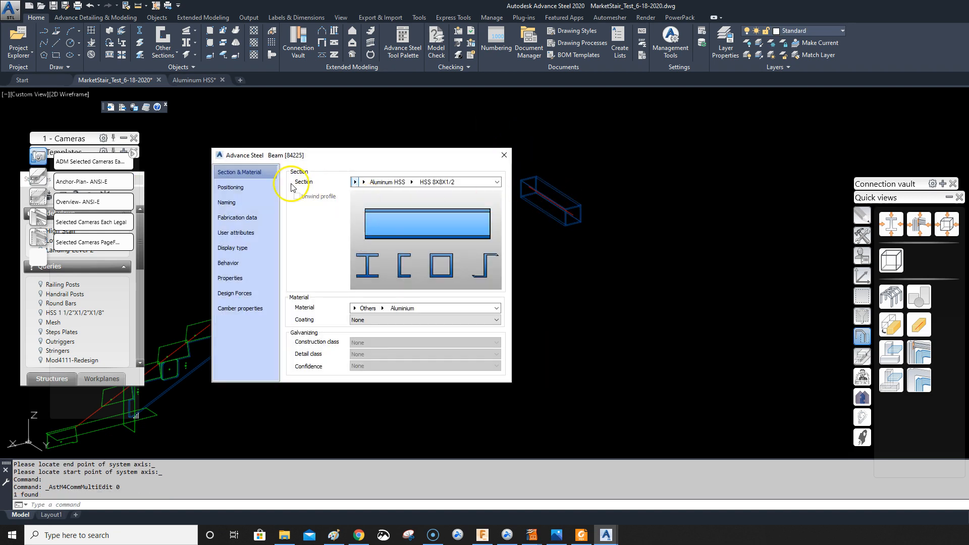
Review the beam's Naming, Properties and Aluminium material, then close the dialog
click(226, 202)
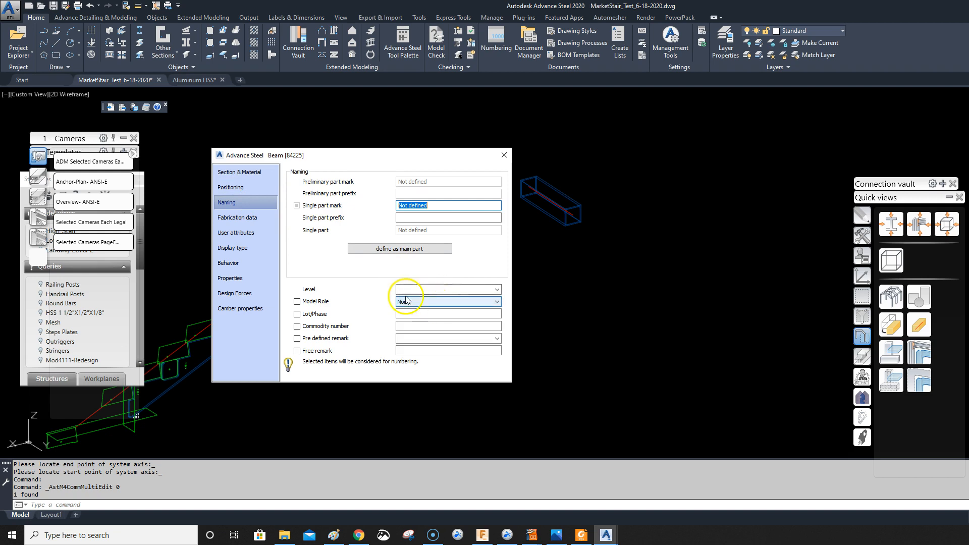
click(230, 277)
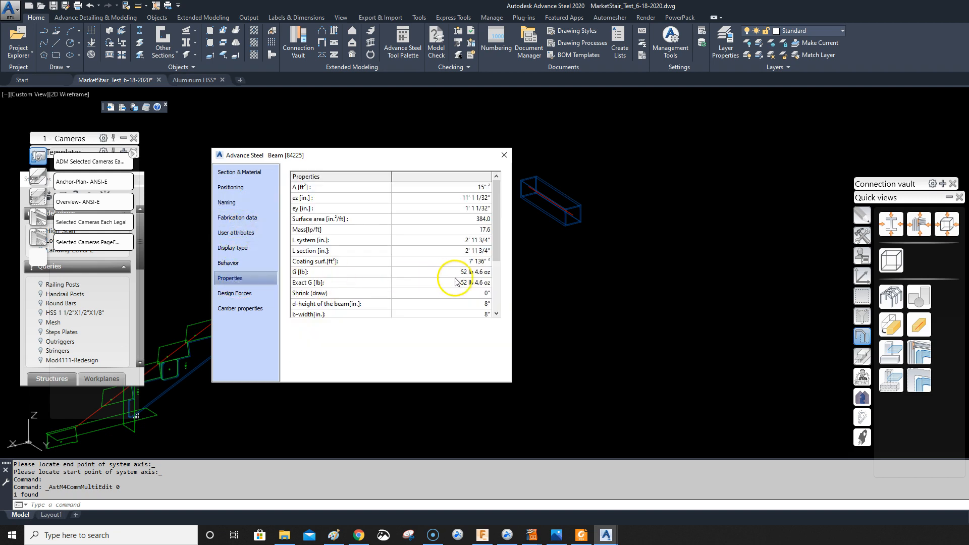
mouse_move(484, 273)
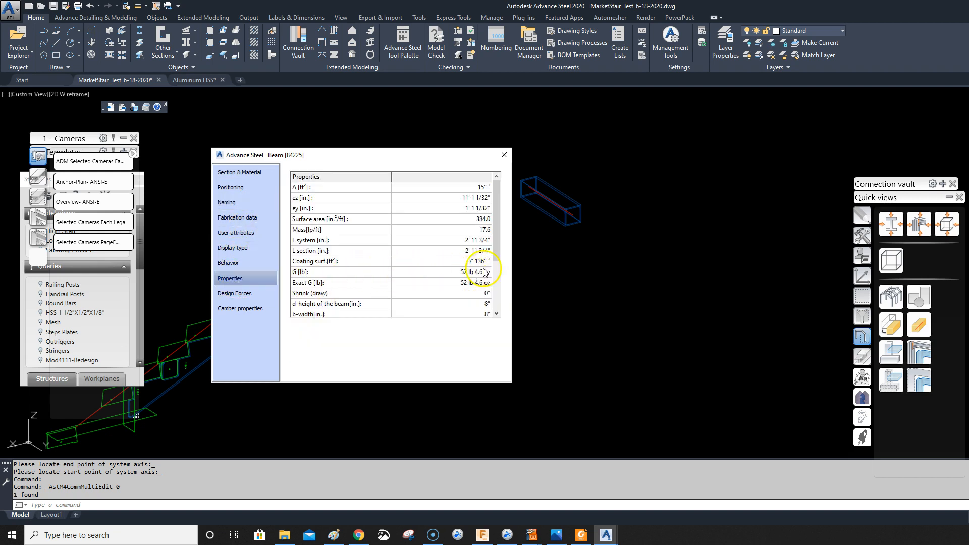
click(503, 154)
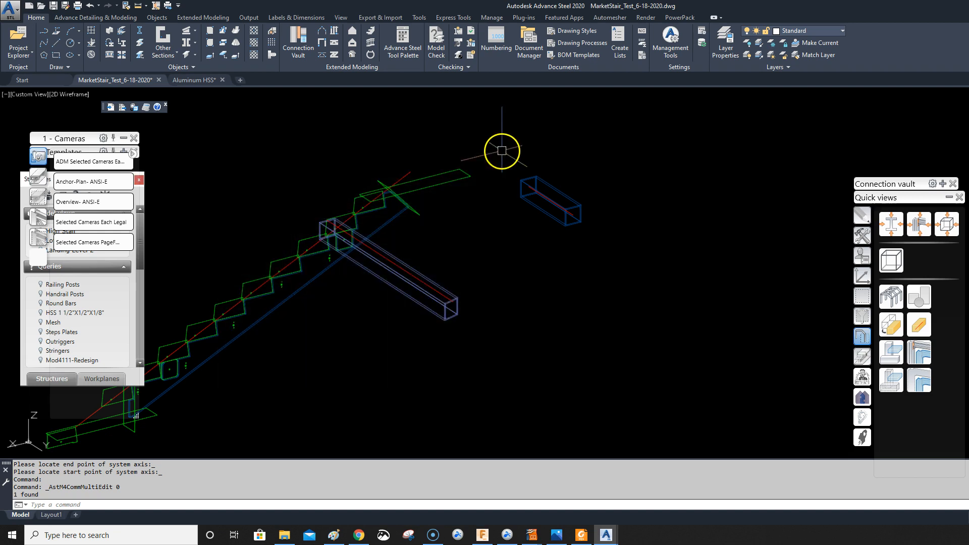
double_click(502, 152)
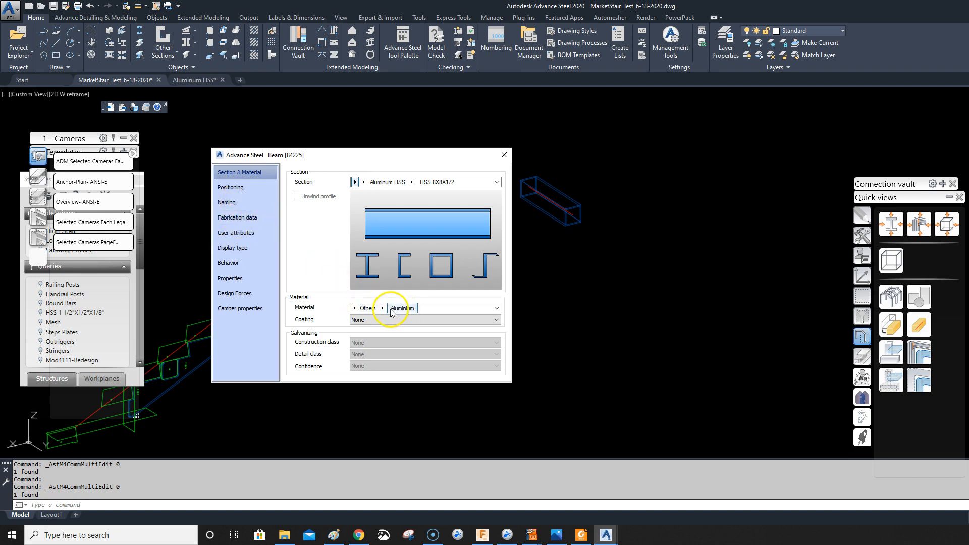
click(502, 155)
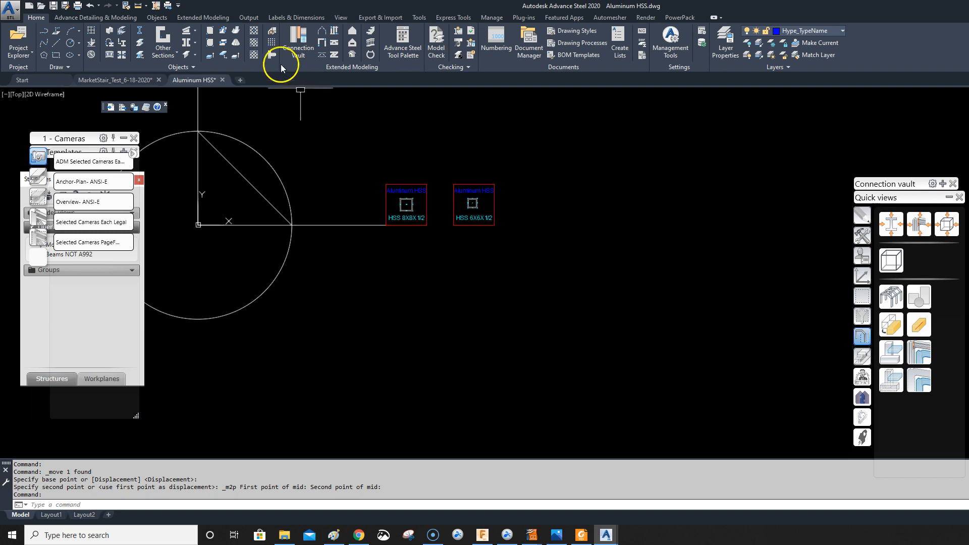
Turn the drawn 6X6X1/2 profile into a user section with Add selected profiles and confirm
click(203, 17)
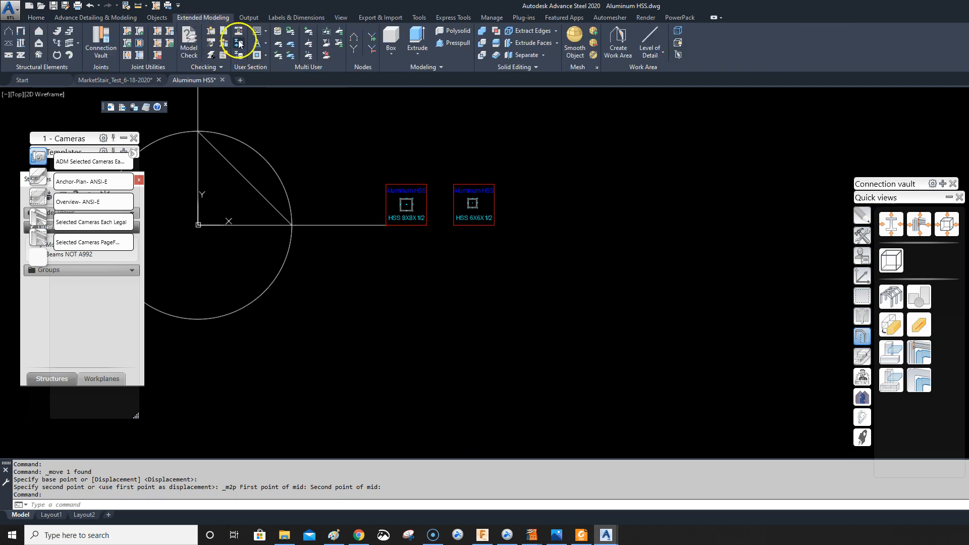
click(239, 41)
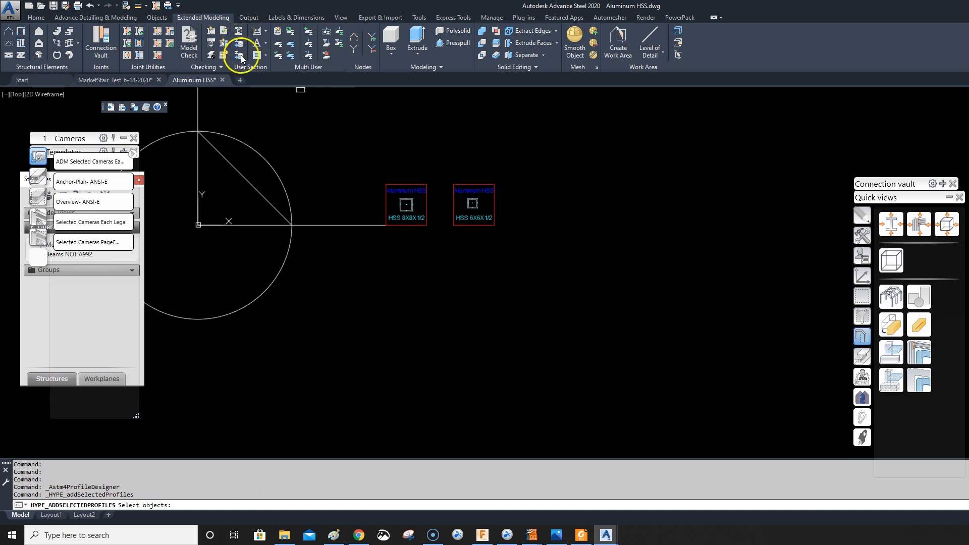
click(545, 239)
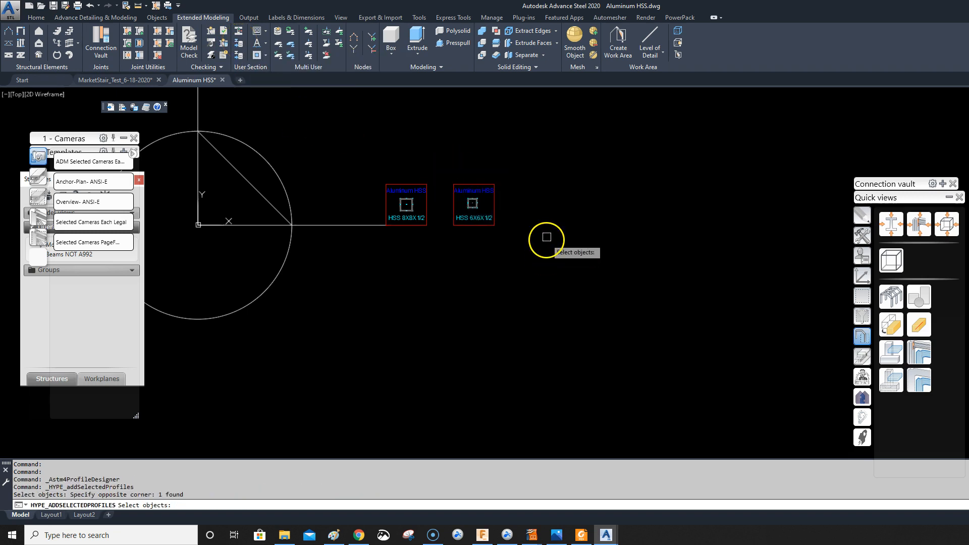
mouse_move(480, 192)
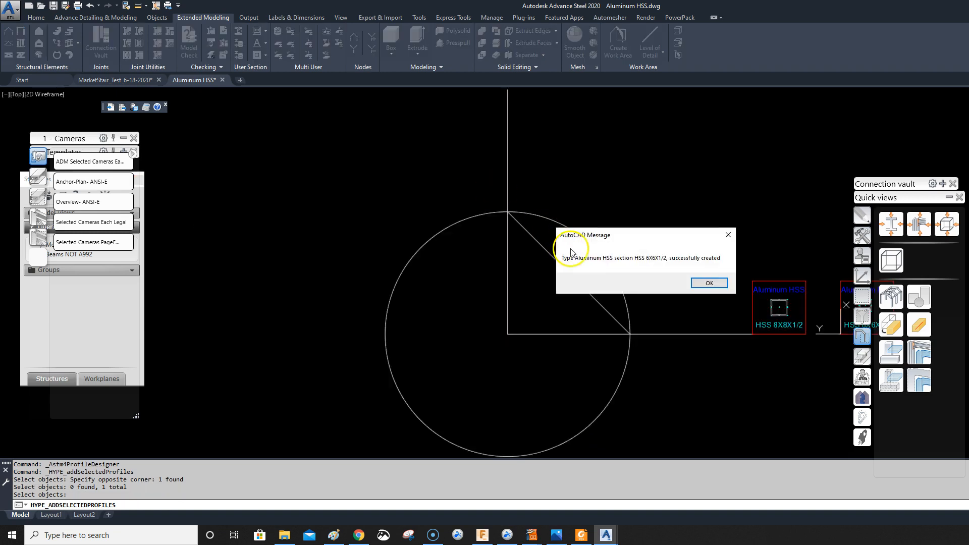
mouse_move(642, 274)
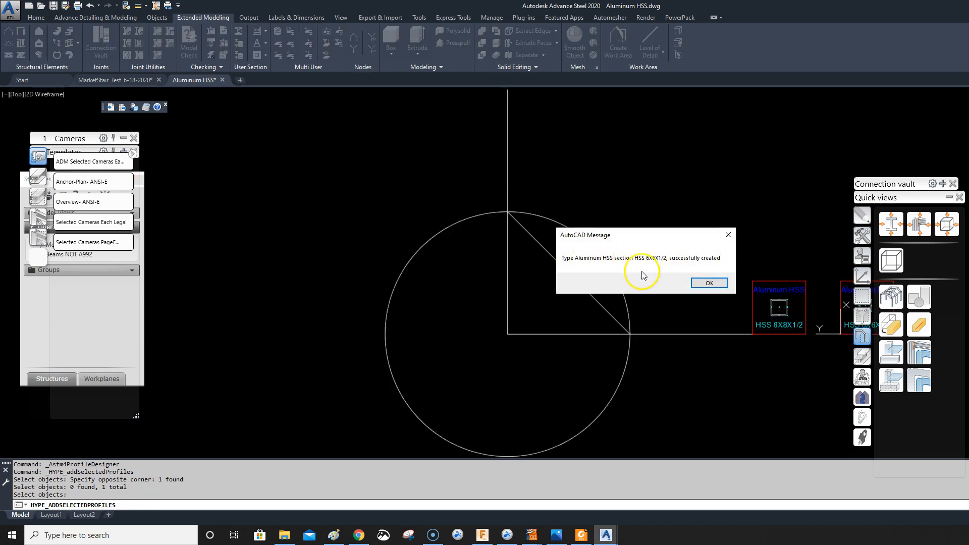
click(708, 282)
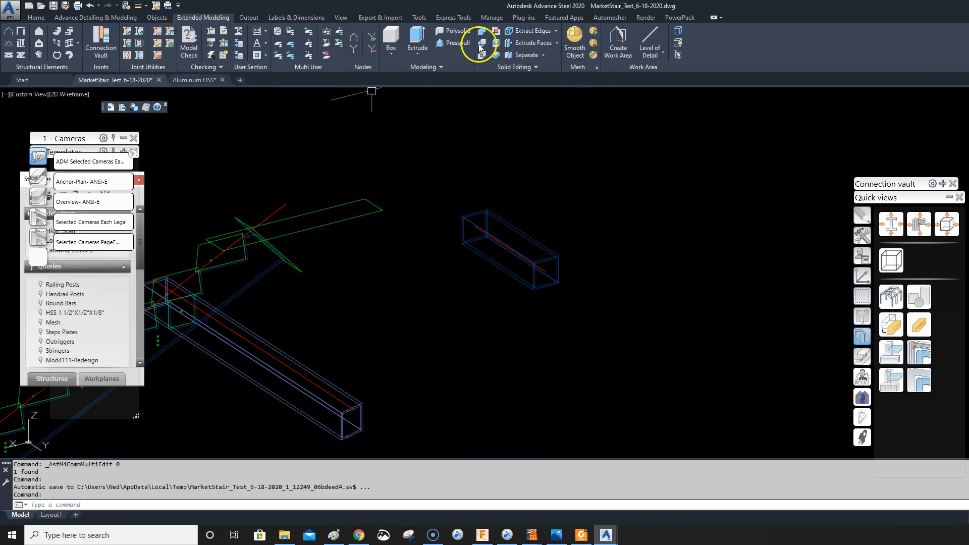
mouse_move(507, 30)
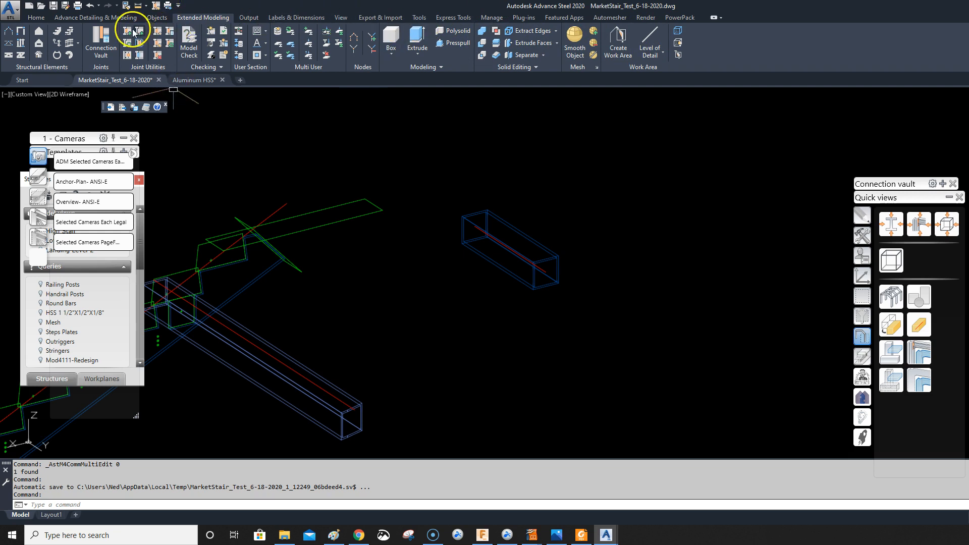
mouse_move(71, 23)
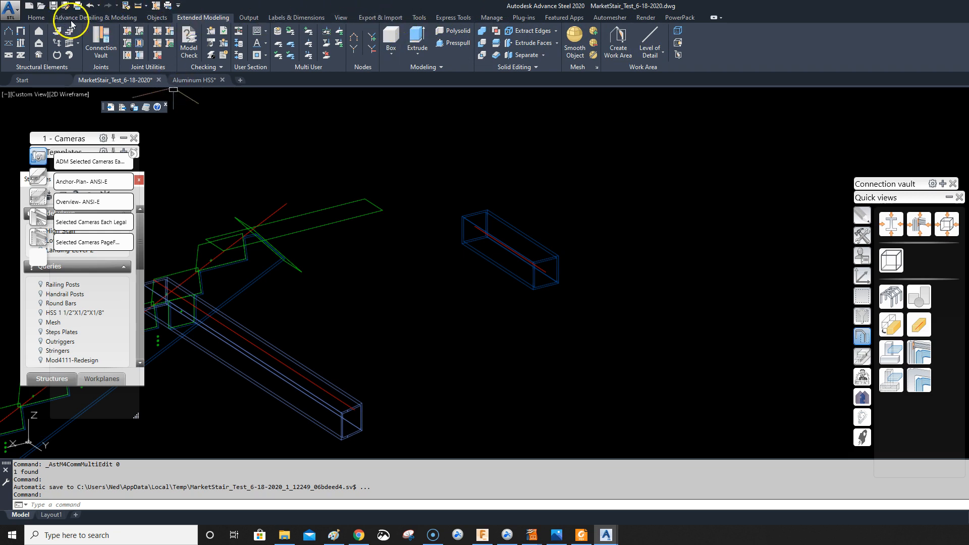
Reload the database, assign HSS 6X6X1/2 to the stair beam and set a top-centre offset
click(35, 17)
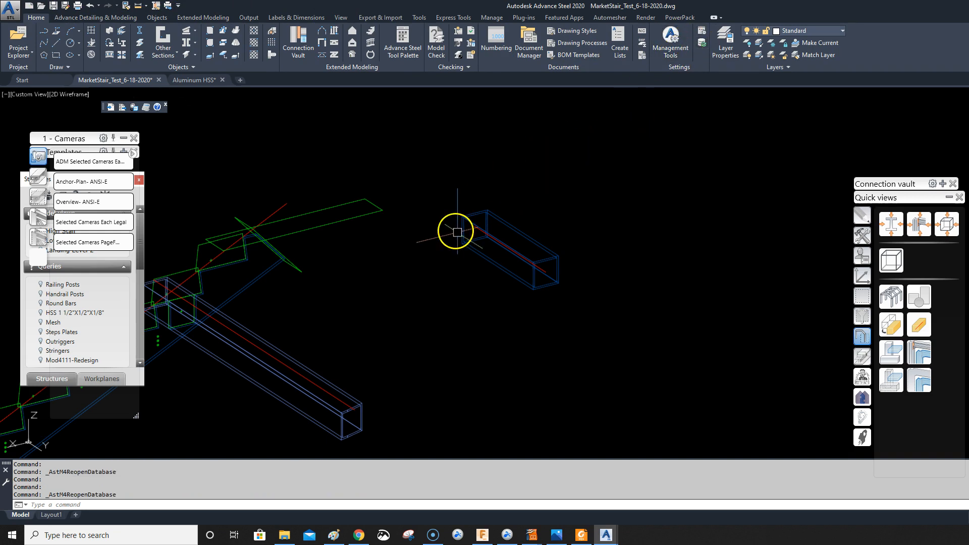
double_click(457, 232)
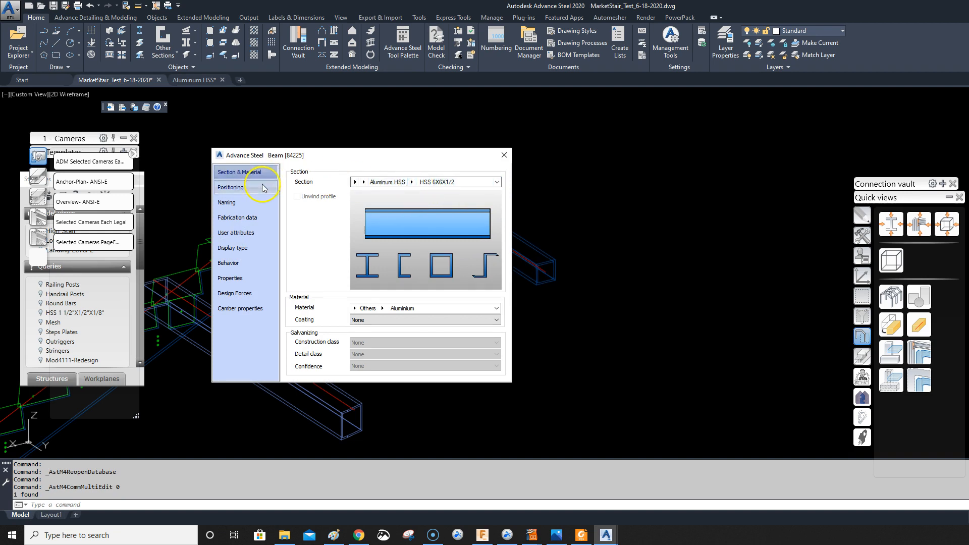
click(230, 187)
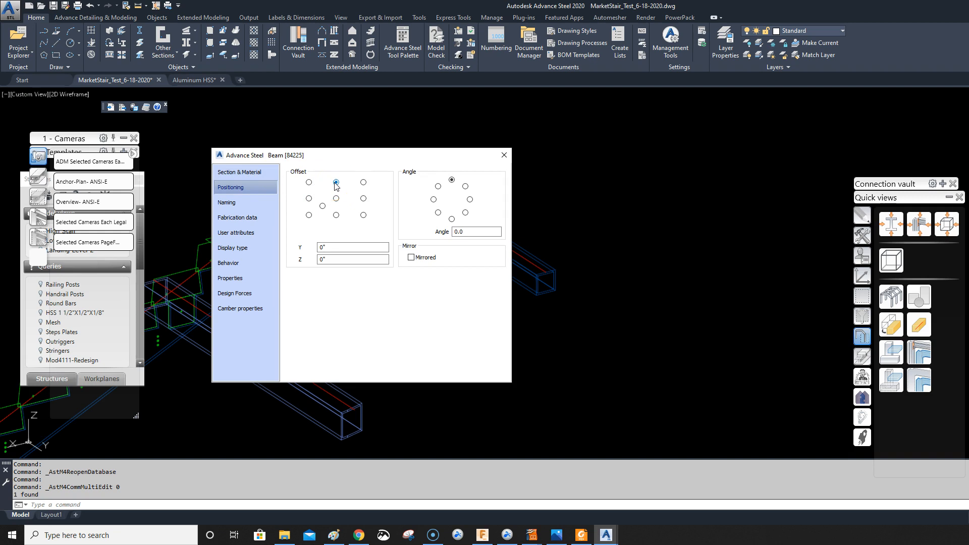
click(308, 200)
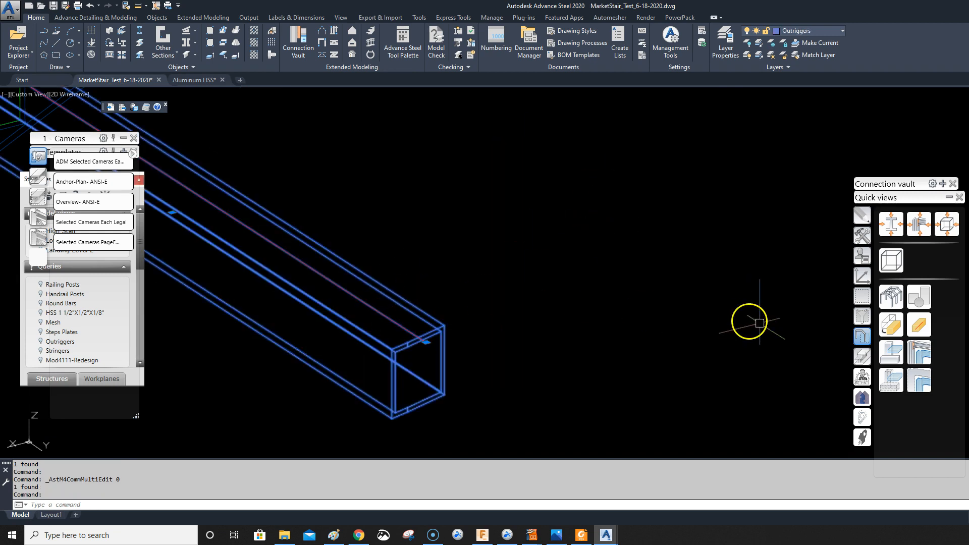
Cycle the beam's presentation type until the exact rounded-corner representation appears
click(890, 324)
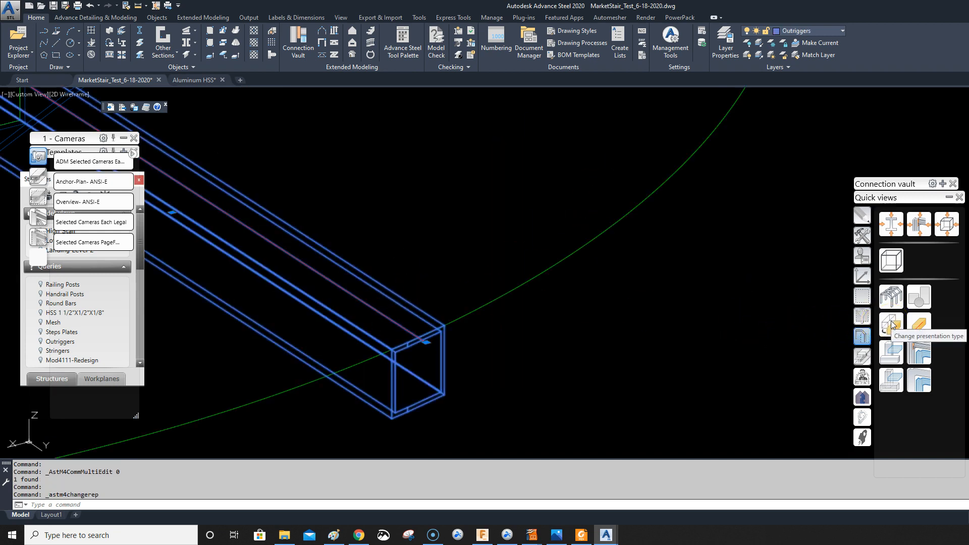
click(889, 324)
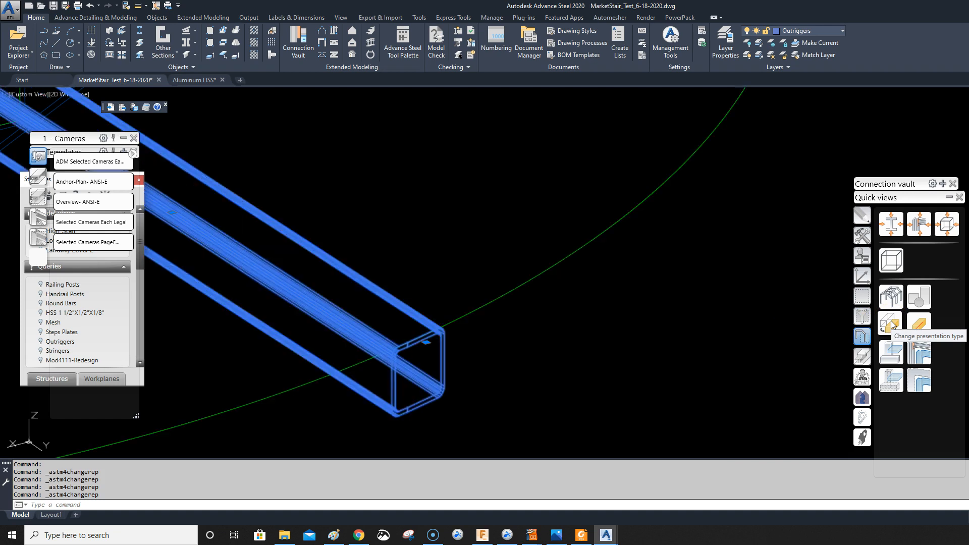
click(888, 319)
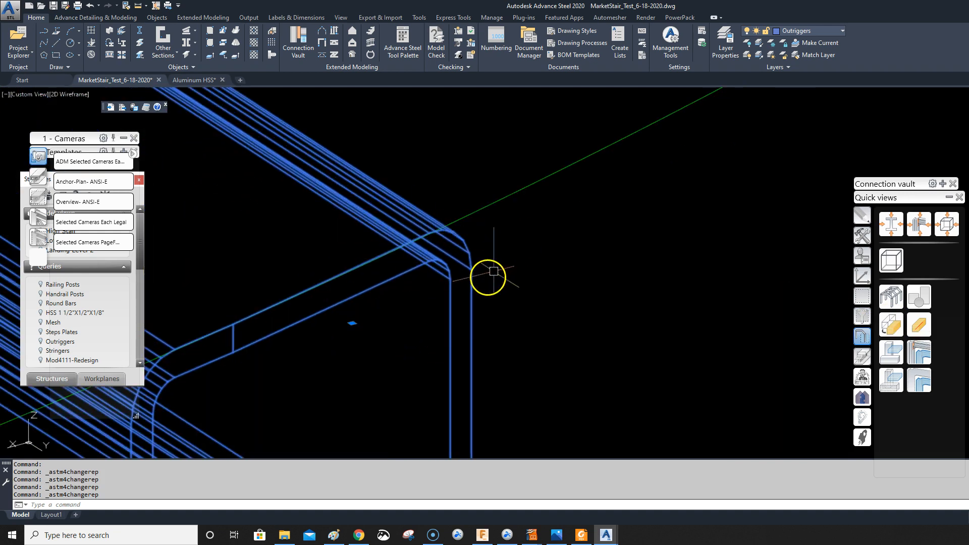